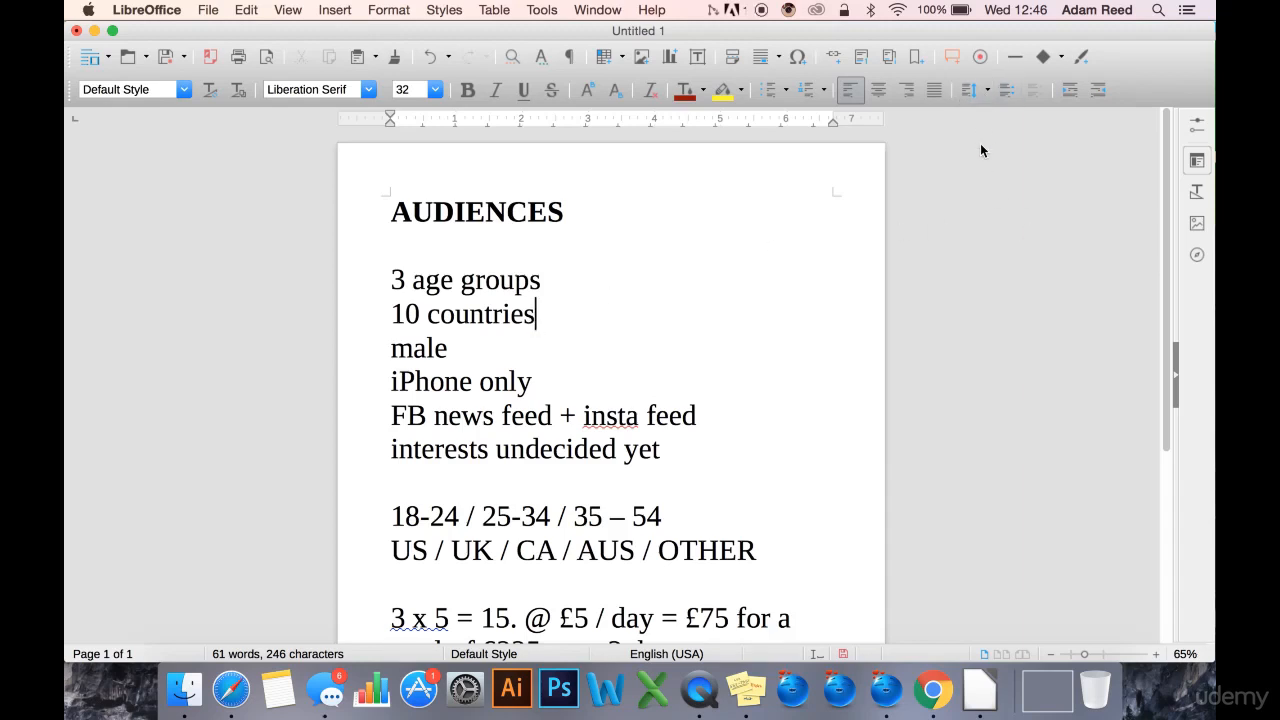
pyautogui.moveTo(656, 196)
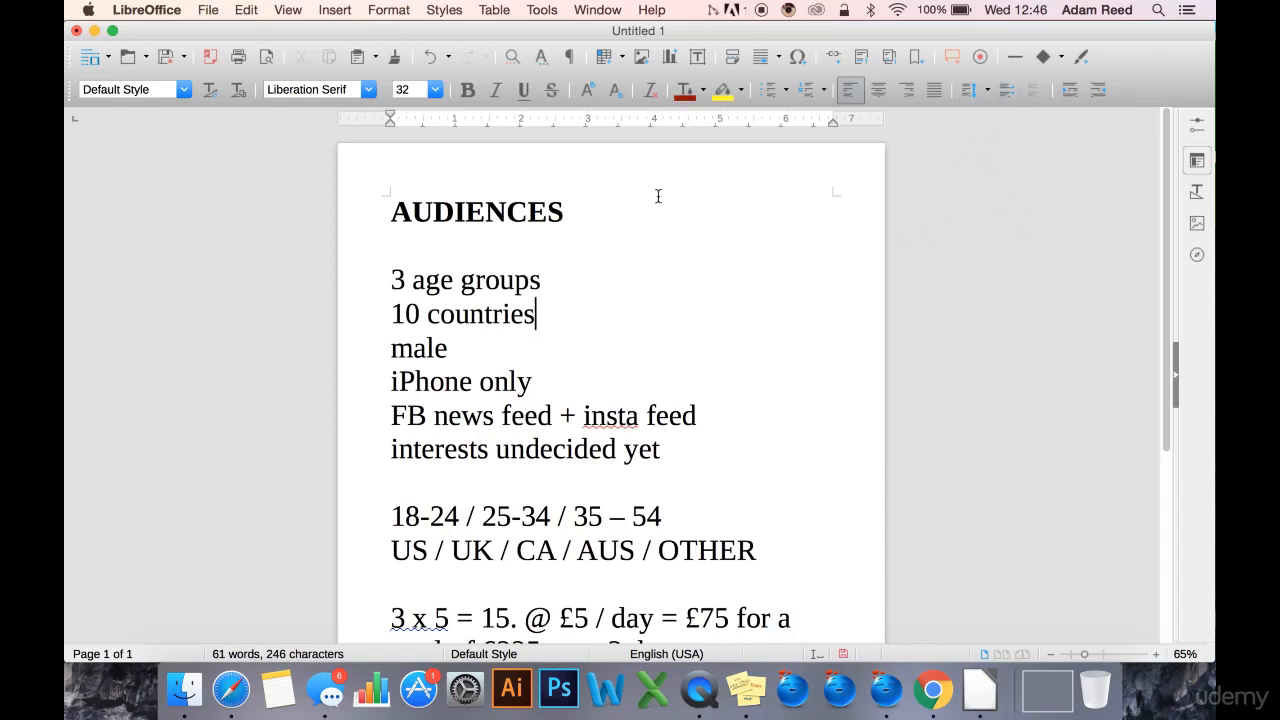
pyautogui.moveTo(760, 288)
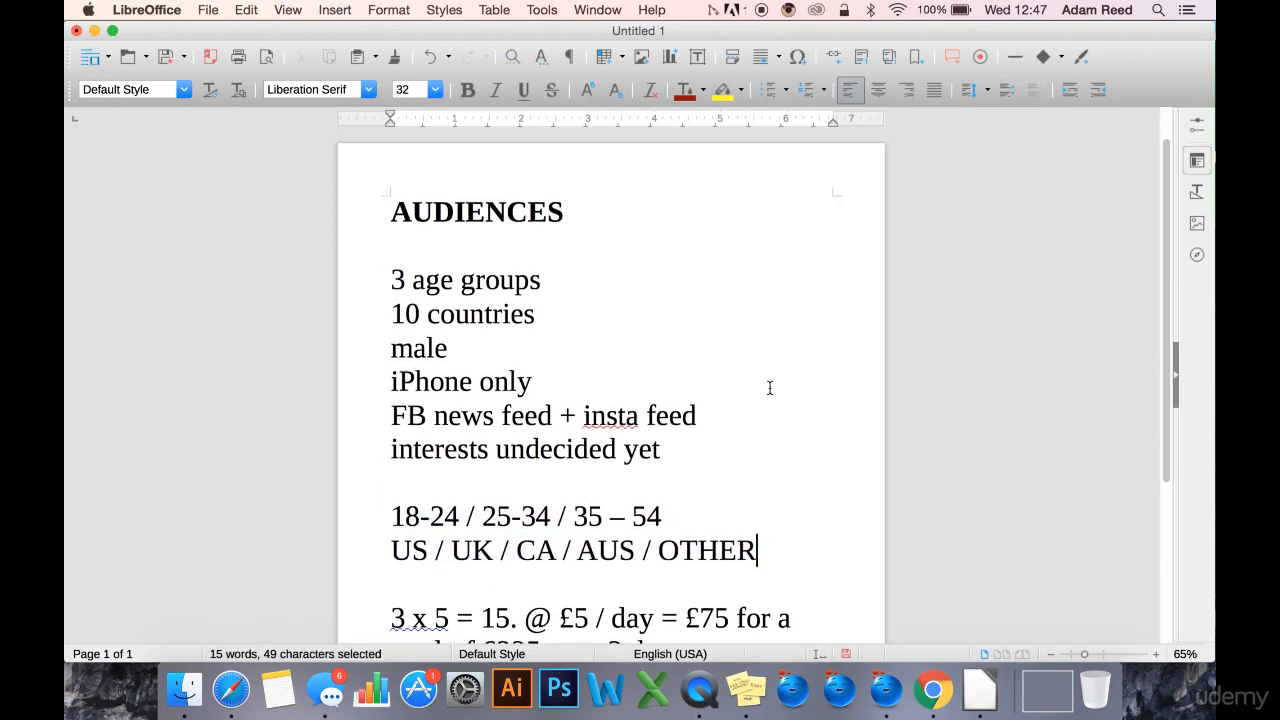
# Review the countries, gender and FB news feed + insta feed placement lines of the AUDIENCES note.
pyautogui.click(564, 282)
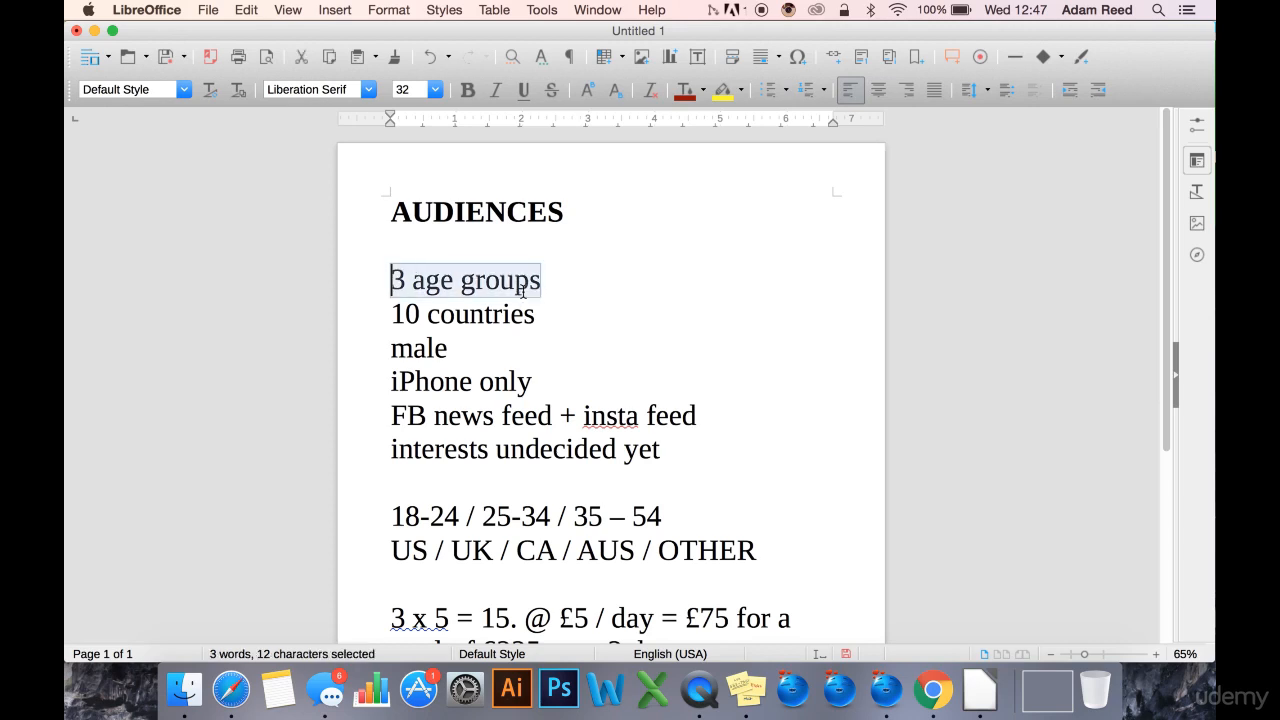
pyautogui.click(544, 280)
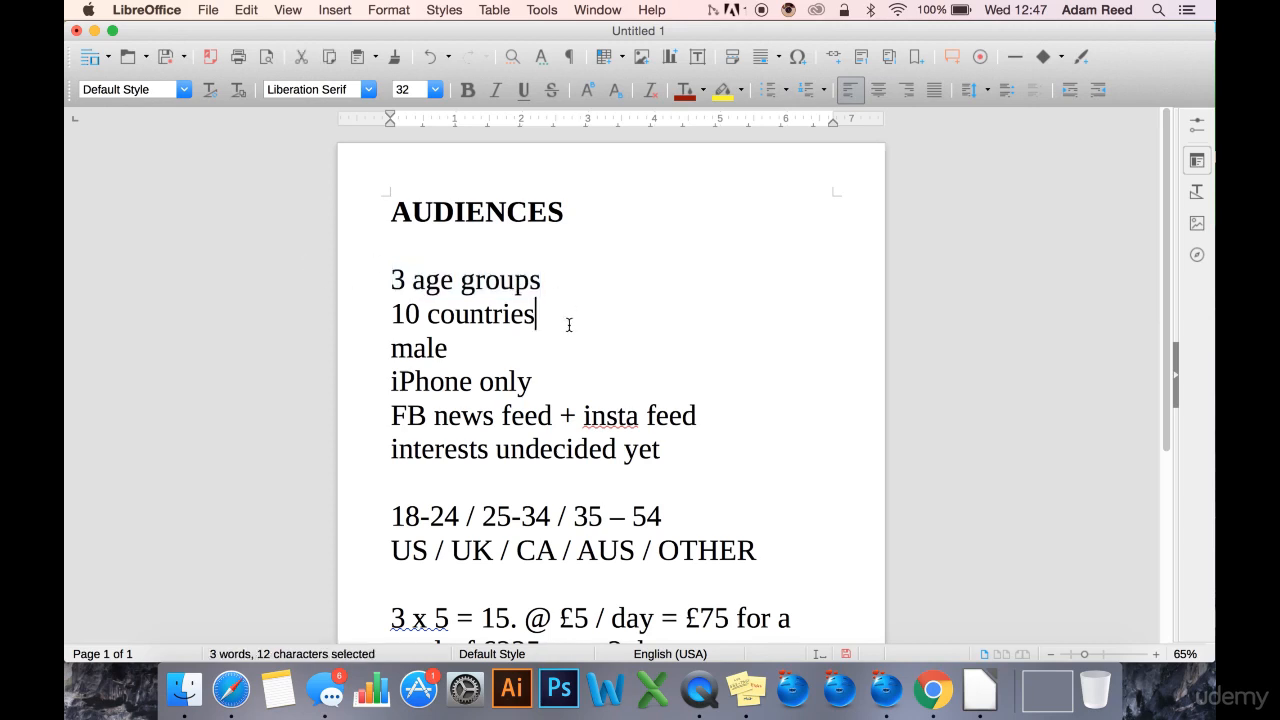
pyautogui.click(392, 348)
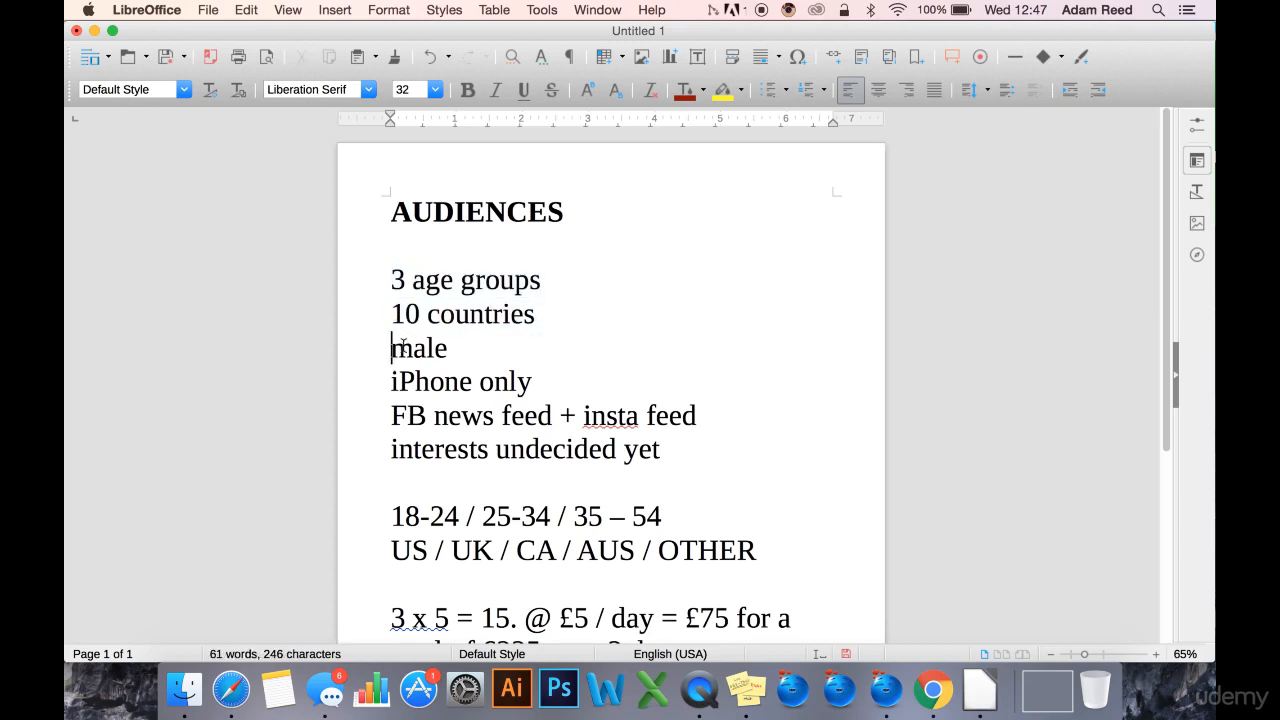
pyautogui.tripleClick(460, 382)
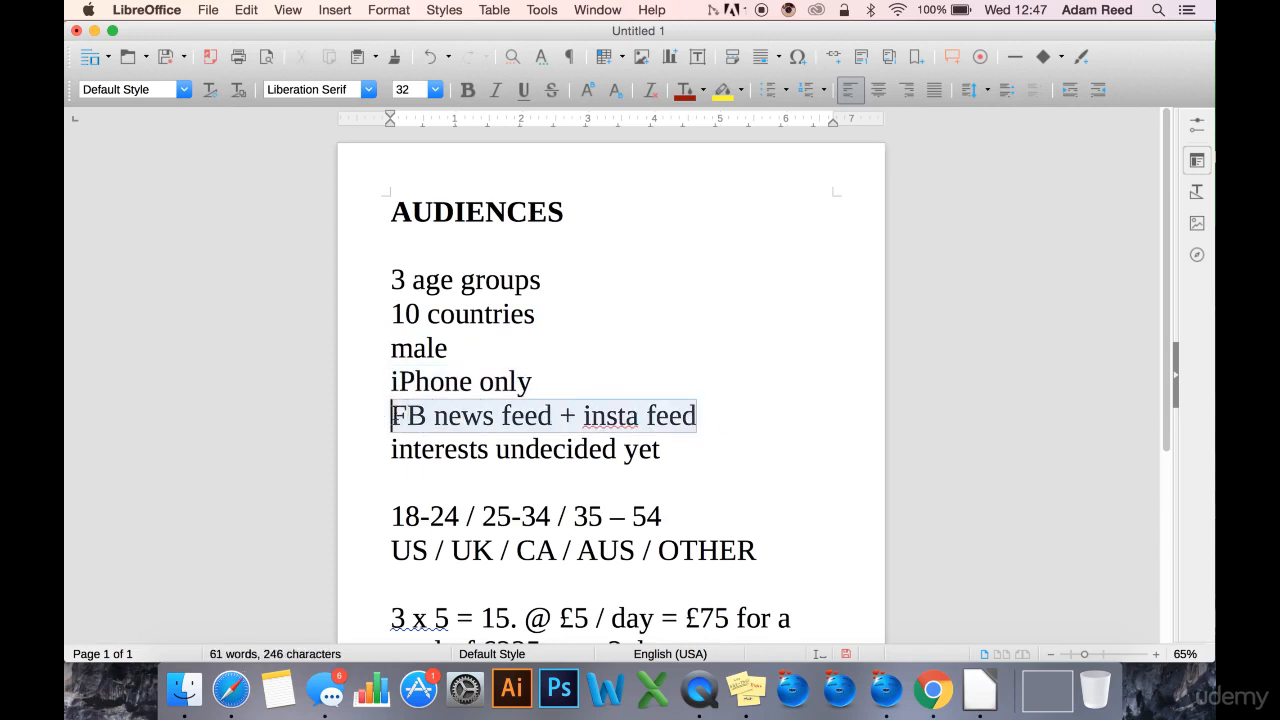
pyautogui.click(696, 416)
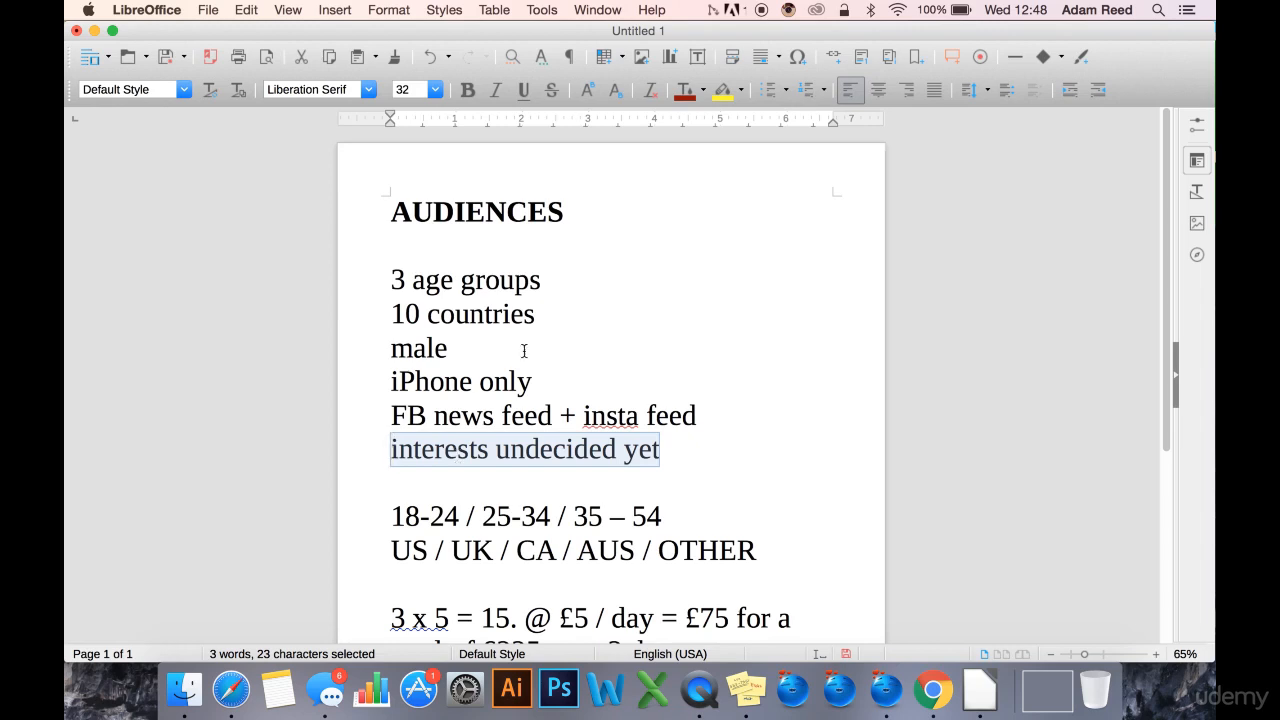
pyautogui.write('a')
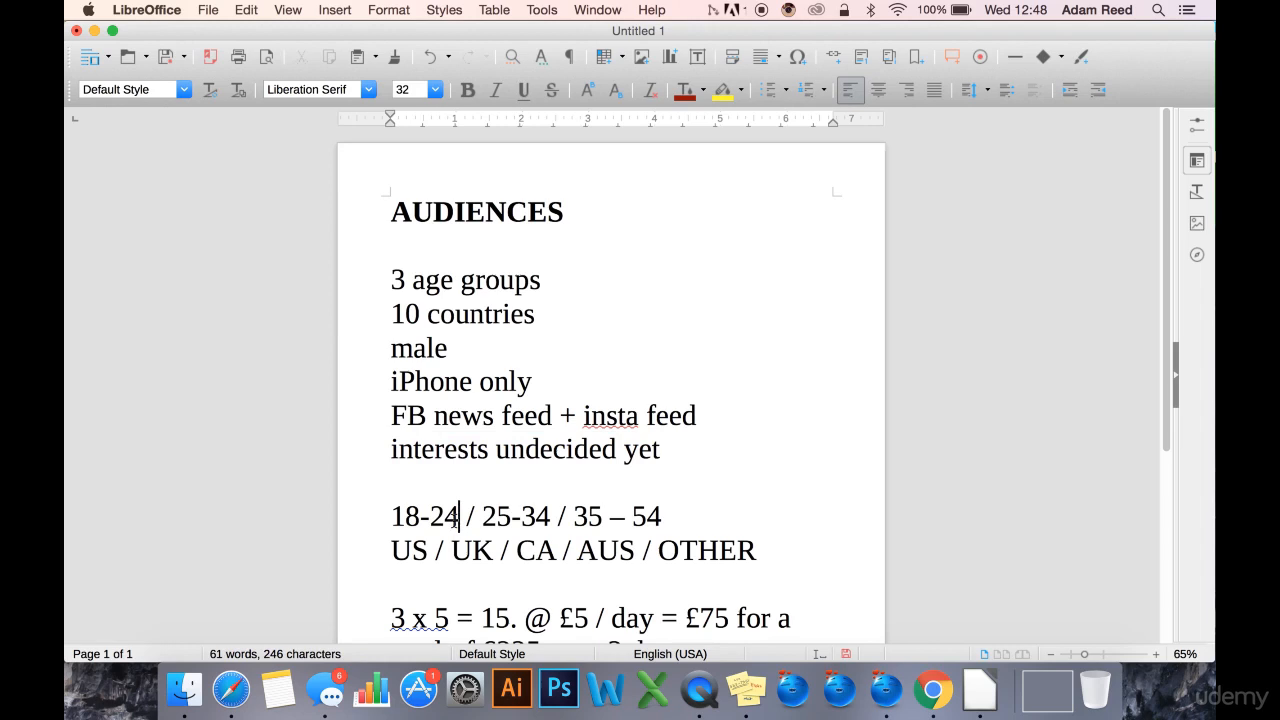
# Review the 18-24 and 35 – 54 age ranges and leave the last one reading "35 –".
pyautogui.doubleClick(520, 516)
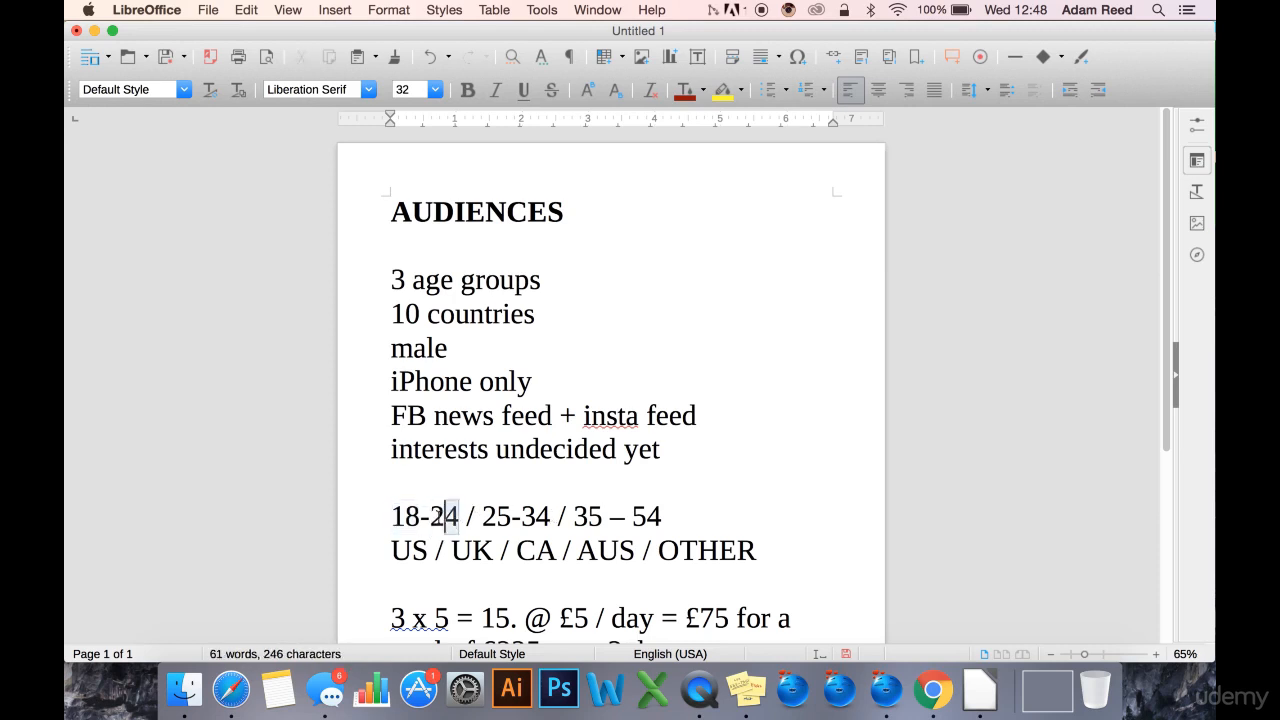
pyautogui.doubleClick(424, 516)
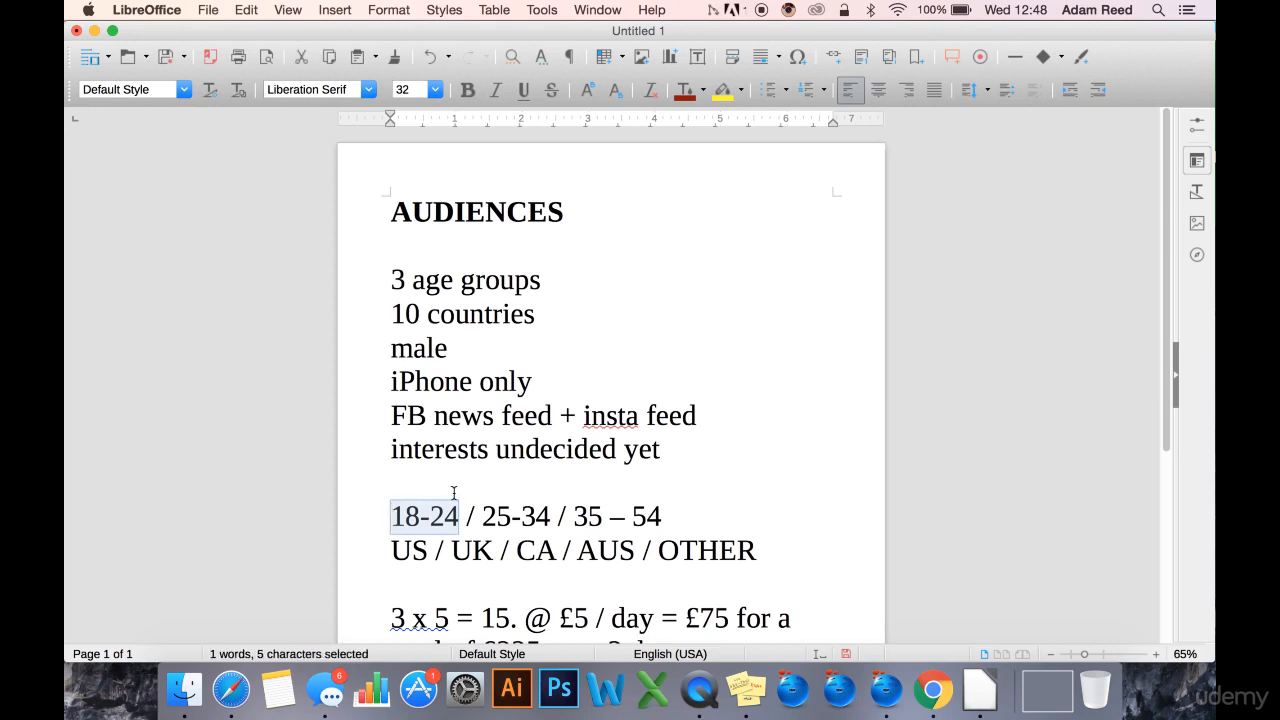
pyautogui.moveTo(456, 516)
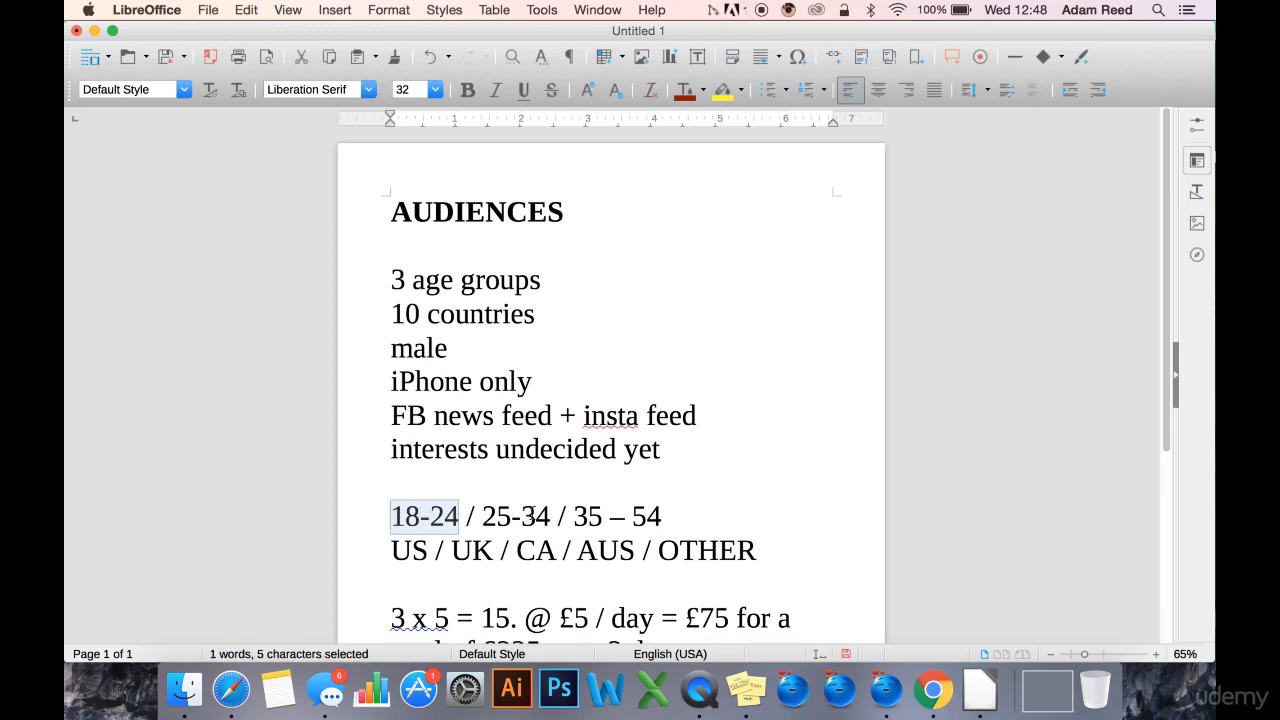
pyautogui.doubleClick(516, 516)
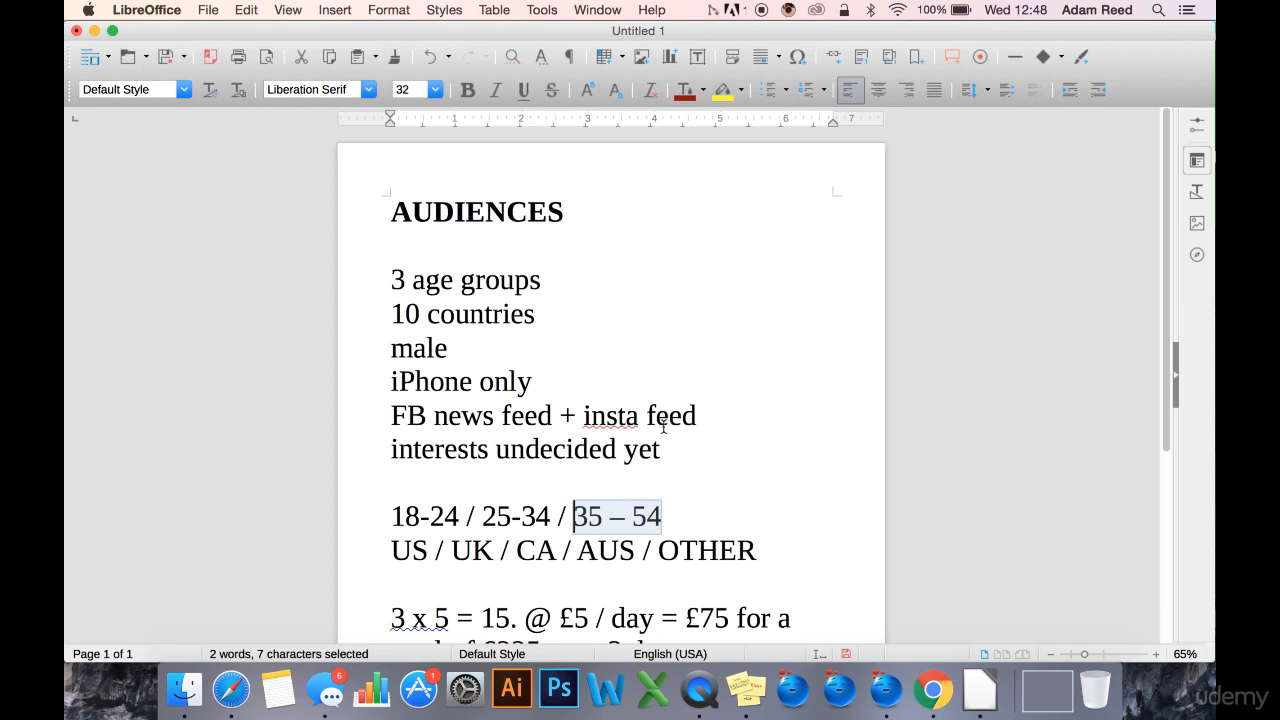
pyautogui.click(662, 516)
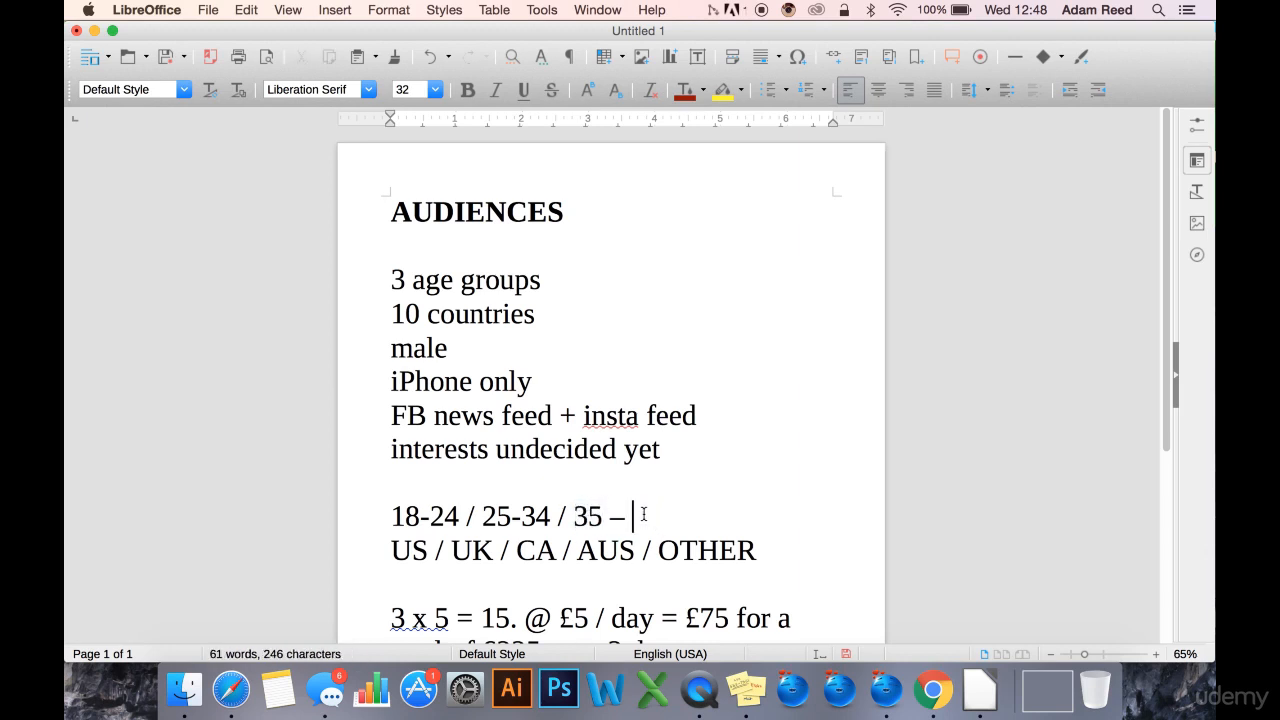
# Retype the third age range so the line reads 18-24 / 25-34 / 35-54.
pyautogui.write('44')
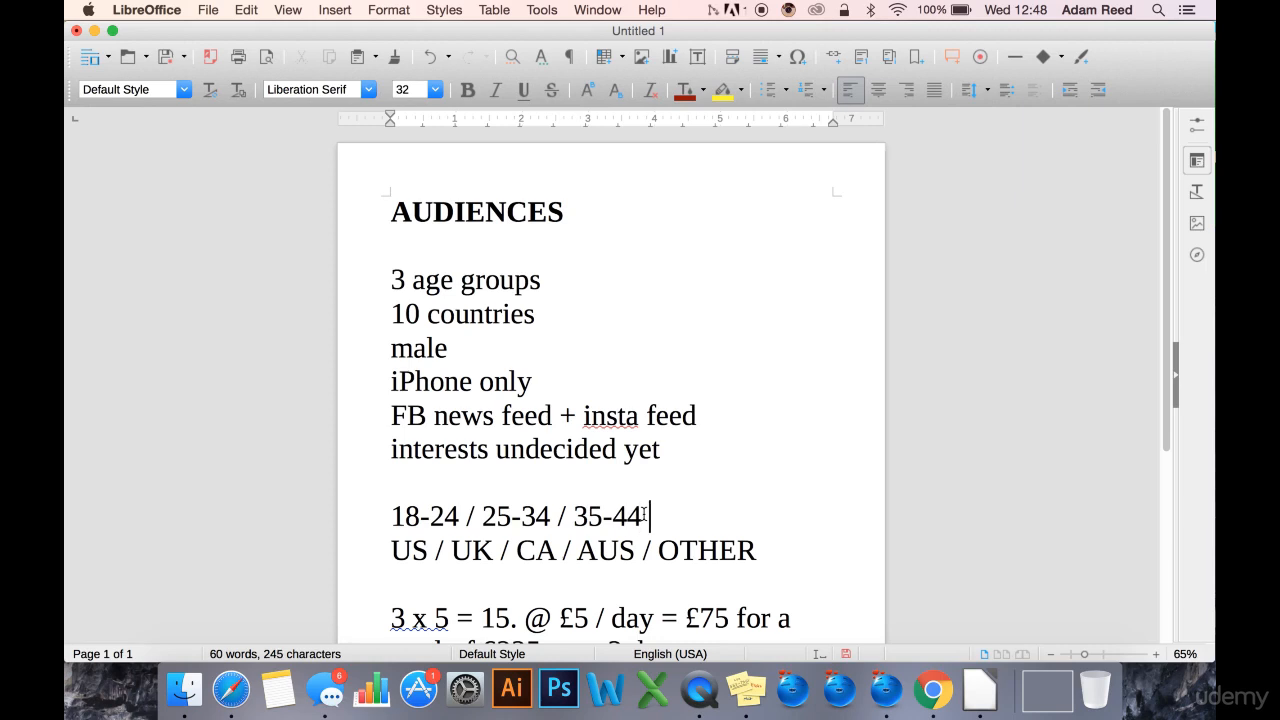
pyautogui.write('45- 54')
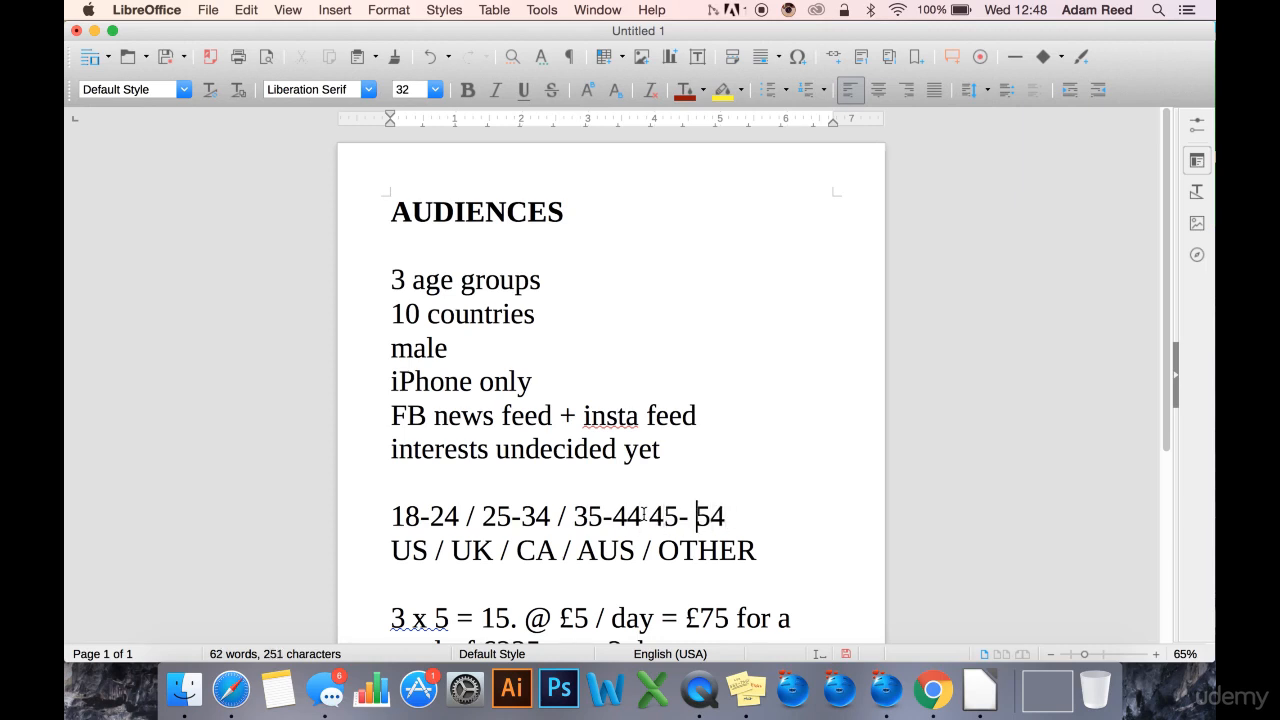
pyautogui.write('/')
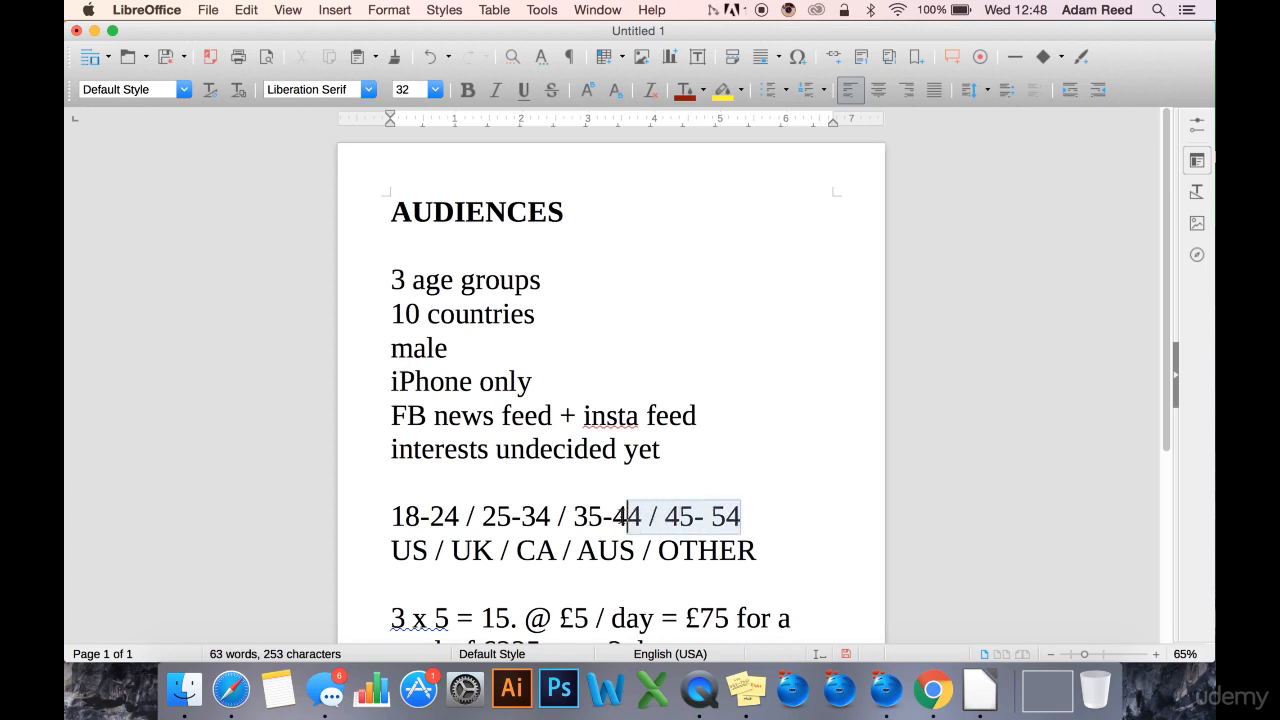
pyautogui.press('Delete')
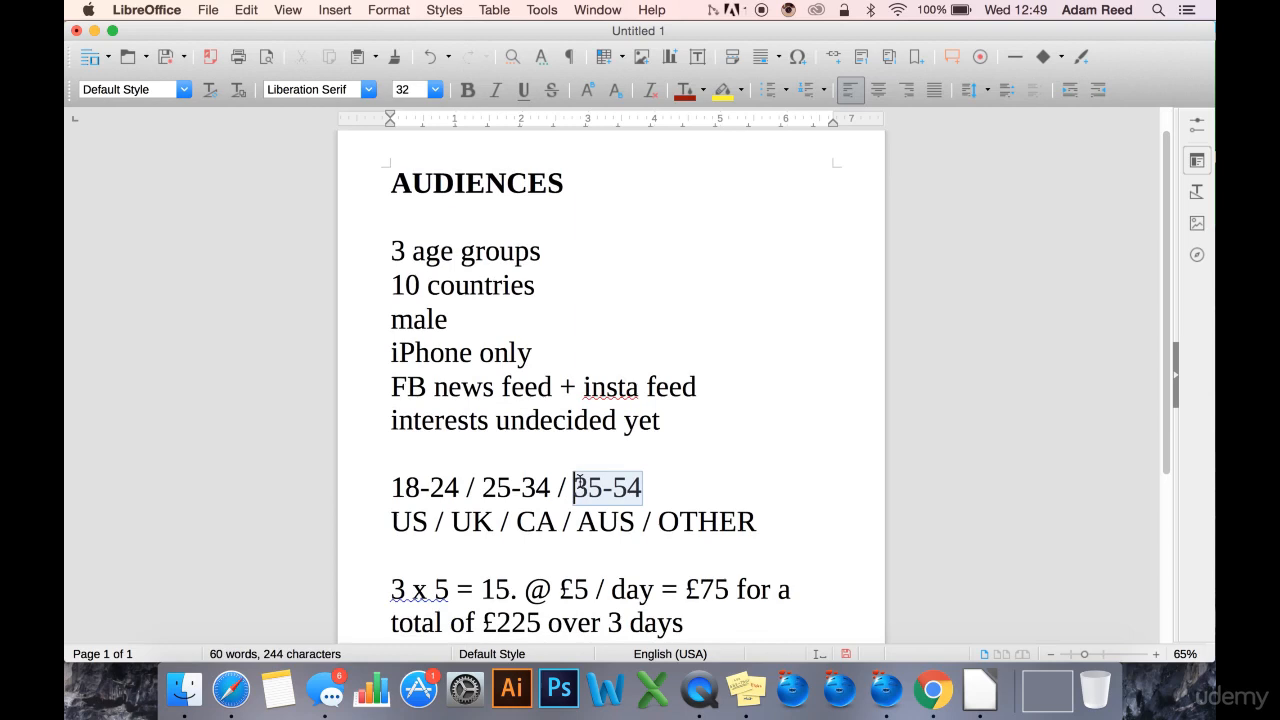
pyautogui.click(630, 488)
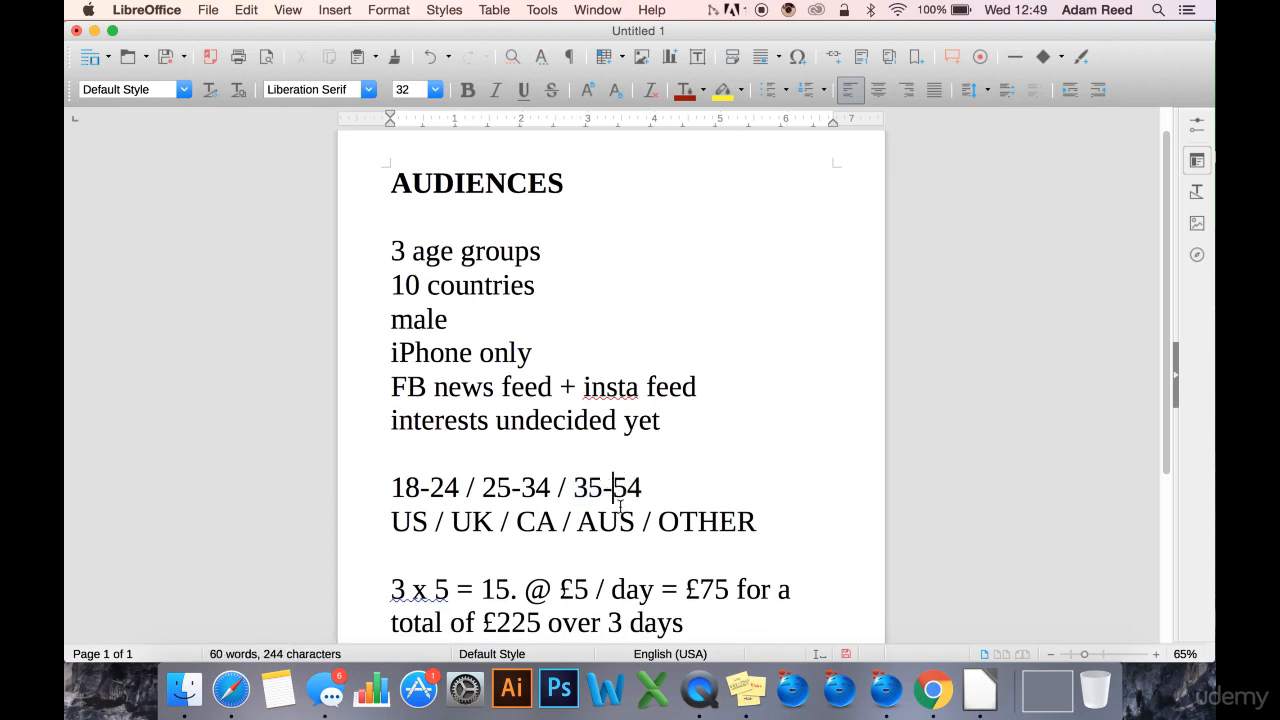
pyautogui.write('44')
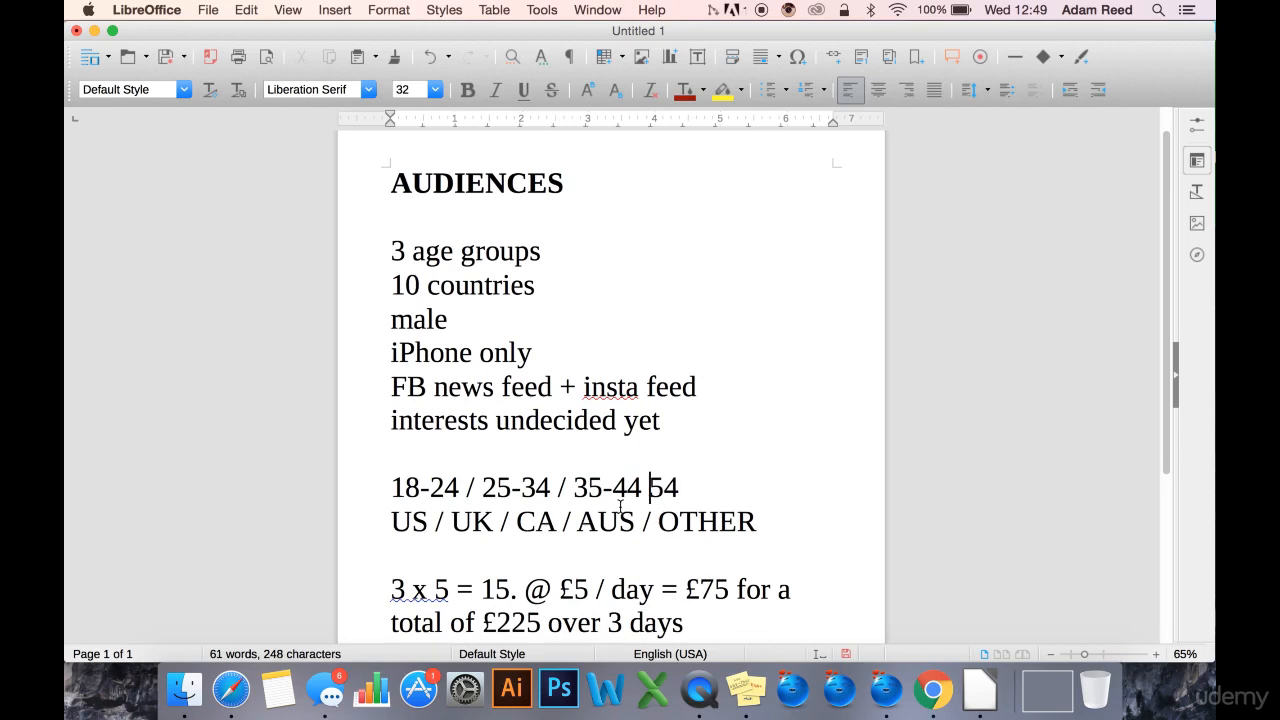
pyautogui.write('45-')
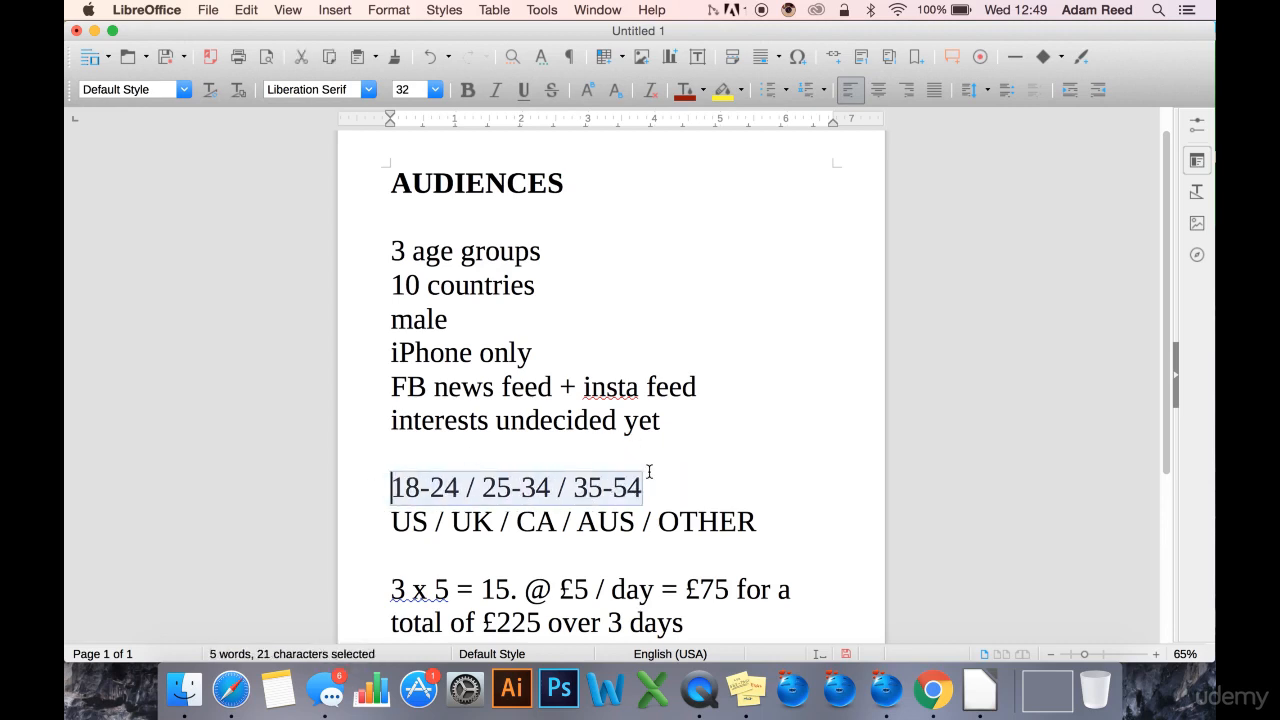
pyautogui.moveTo(656, 496)
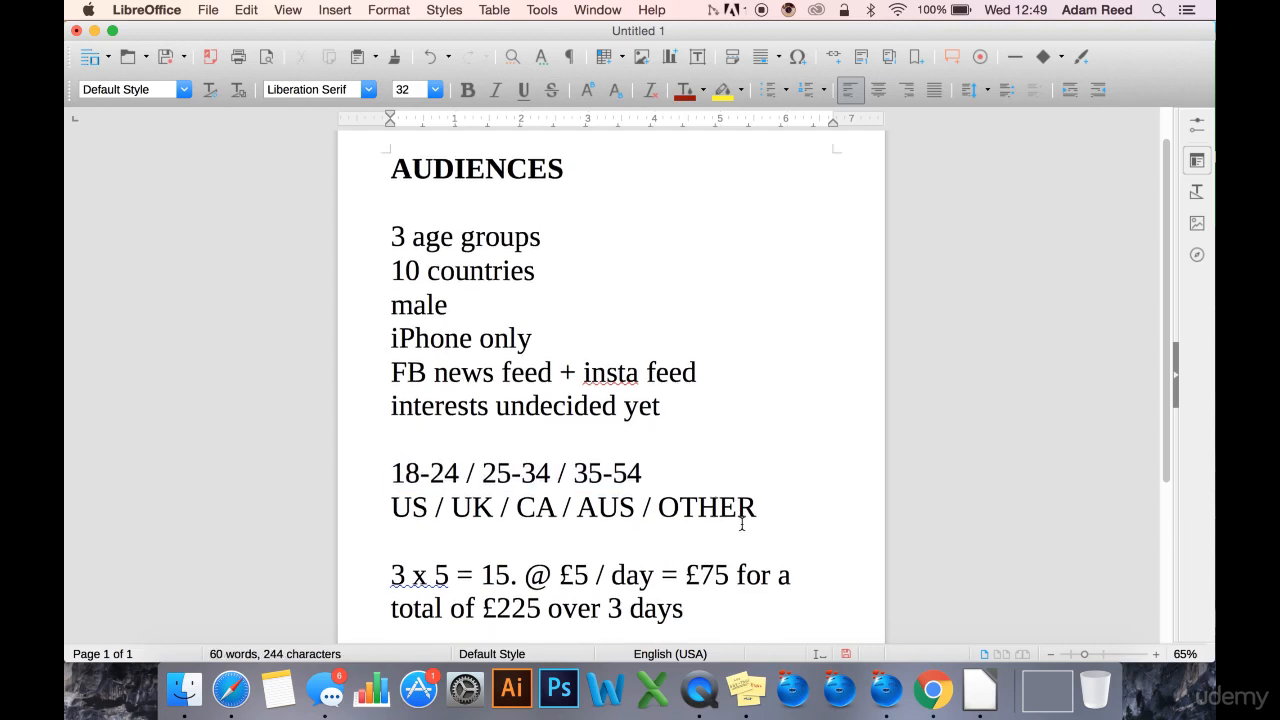
pyautogui.doubleClick(462, 270)
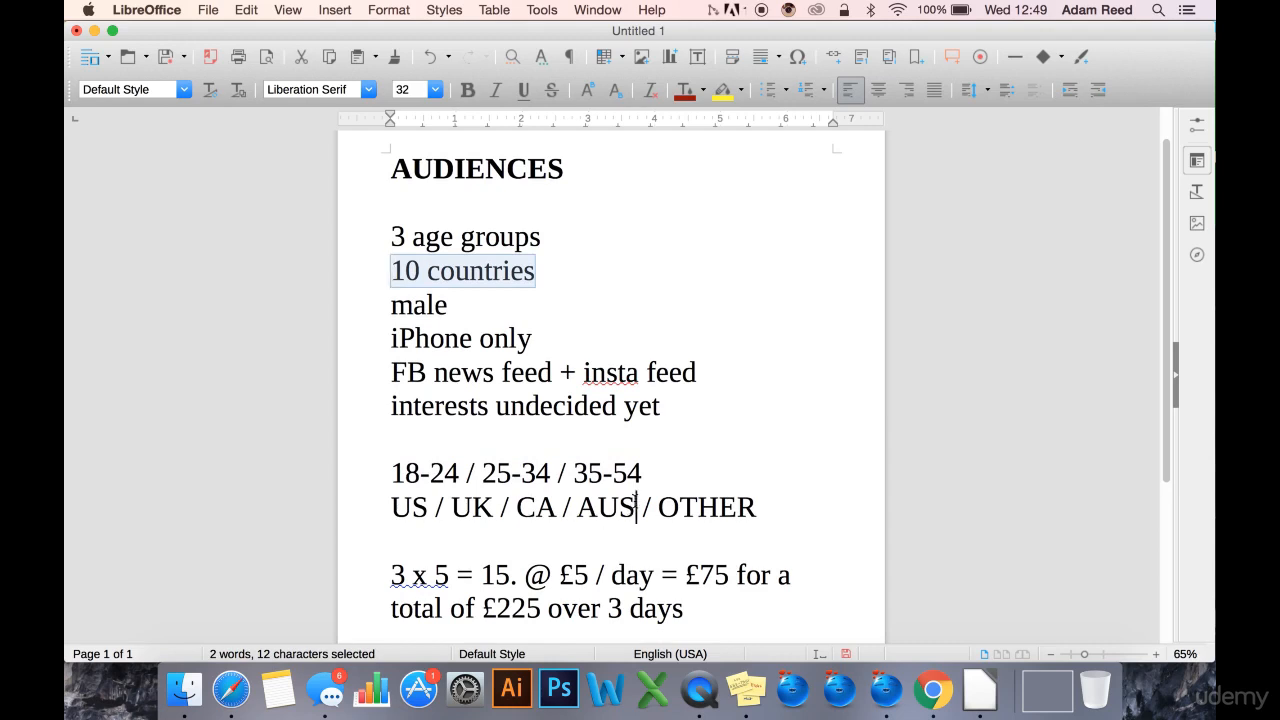
pyautogui.doubleClick(706, 508)
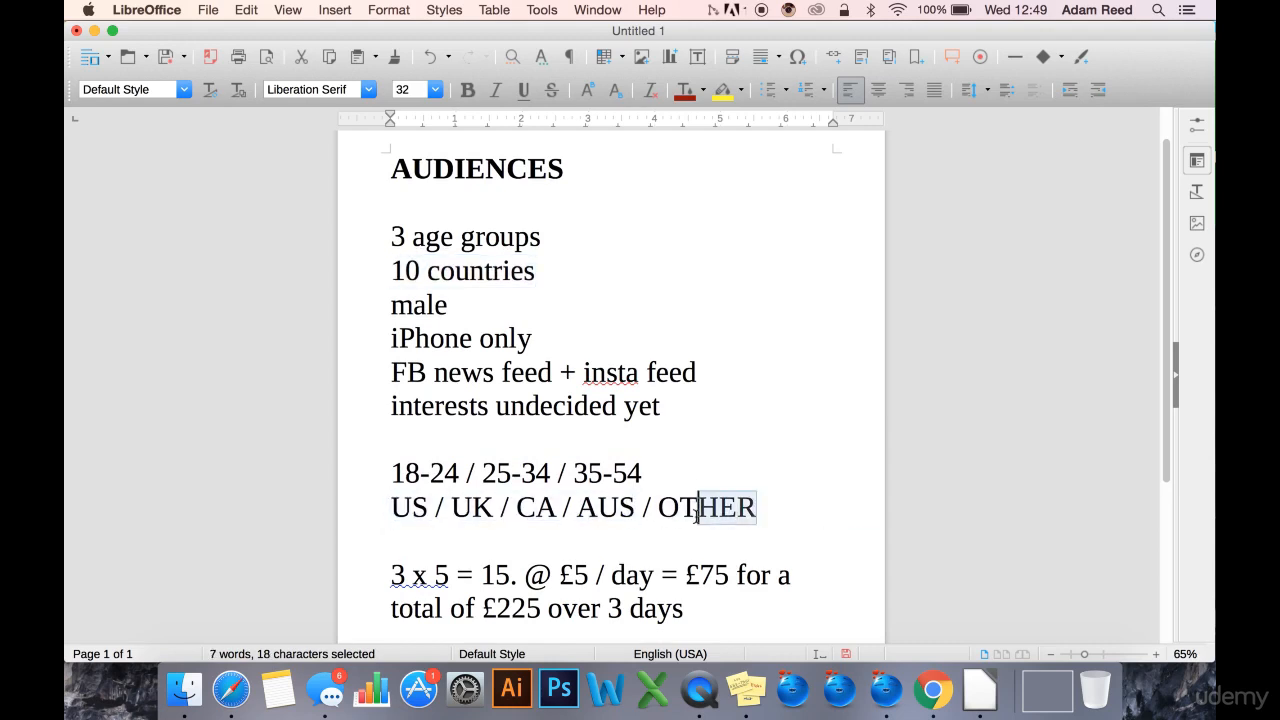
pyautogui.doubleClick(708, 508)
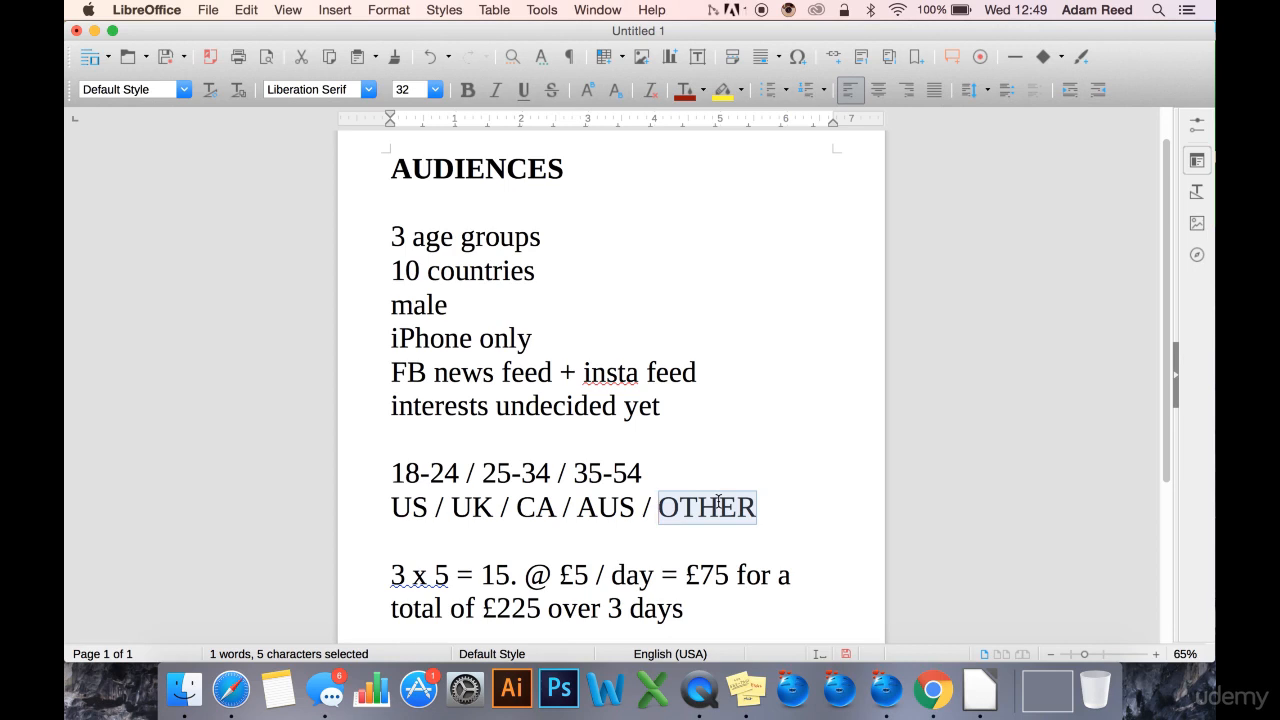
pyautogui.click(718, 508)
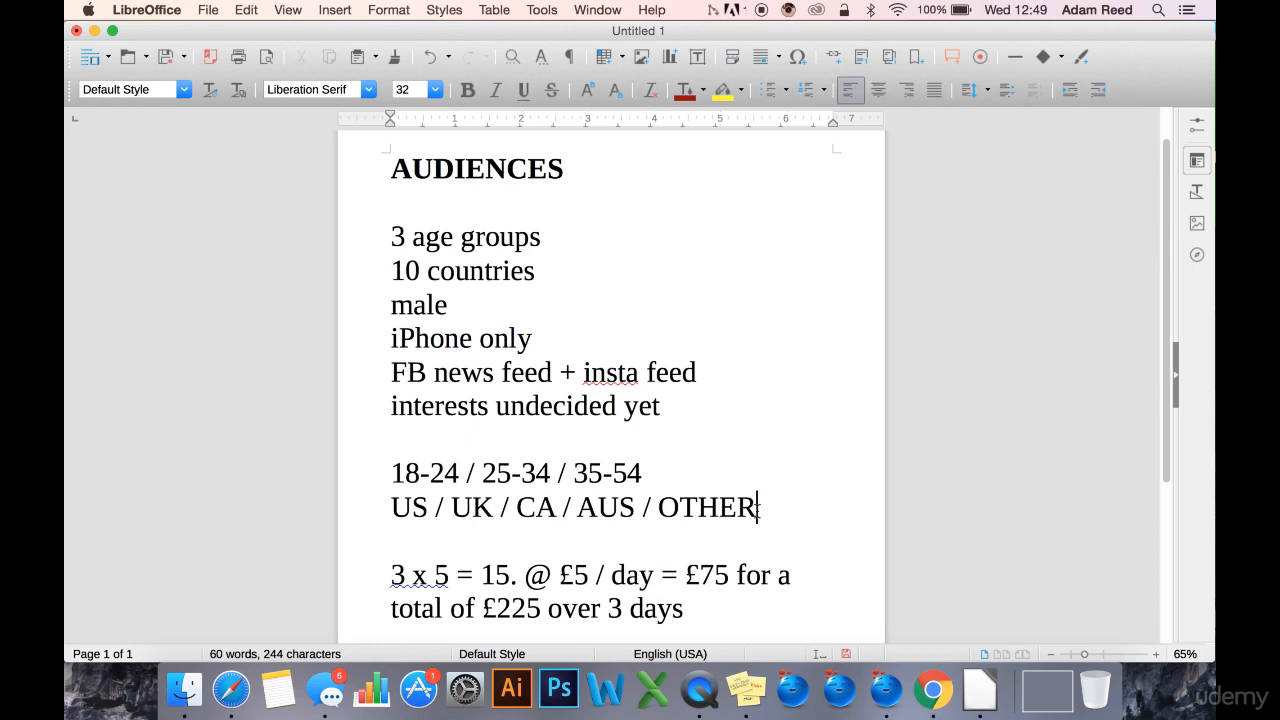
pyautogui.doubleClick(708, 508)
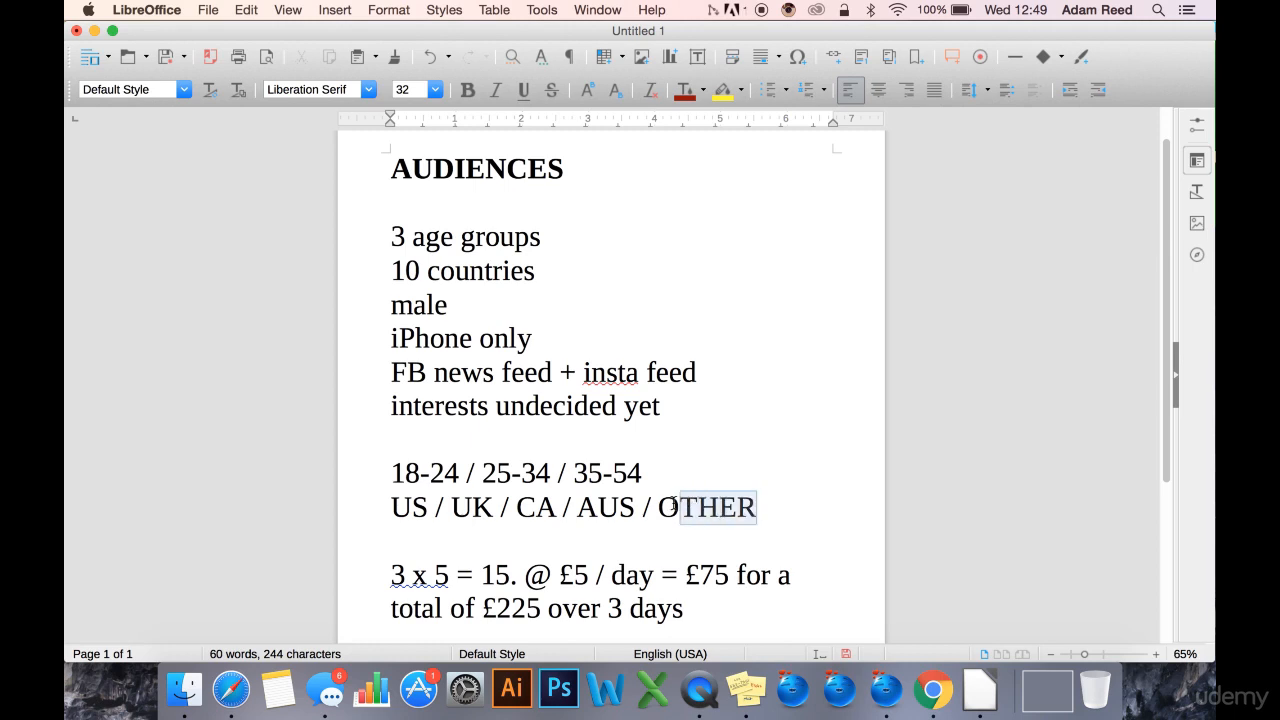
pyautogui.doubleClick(708, 508)
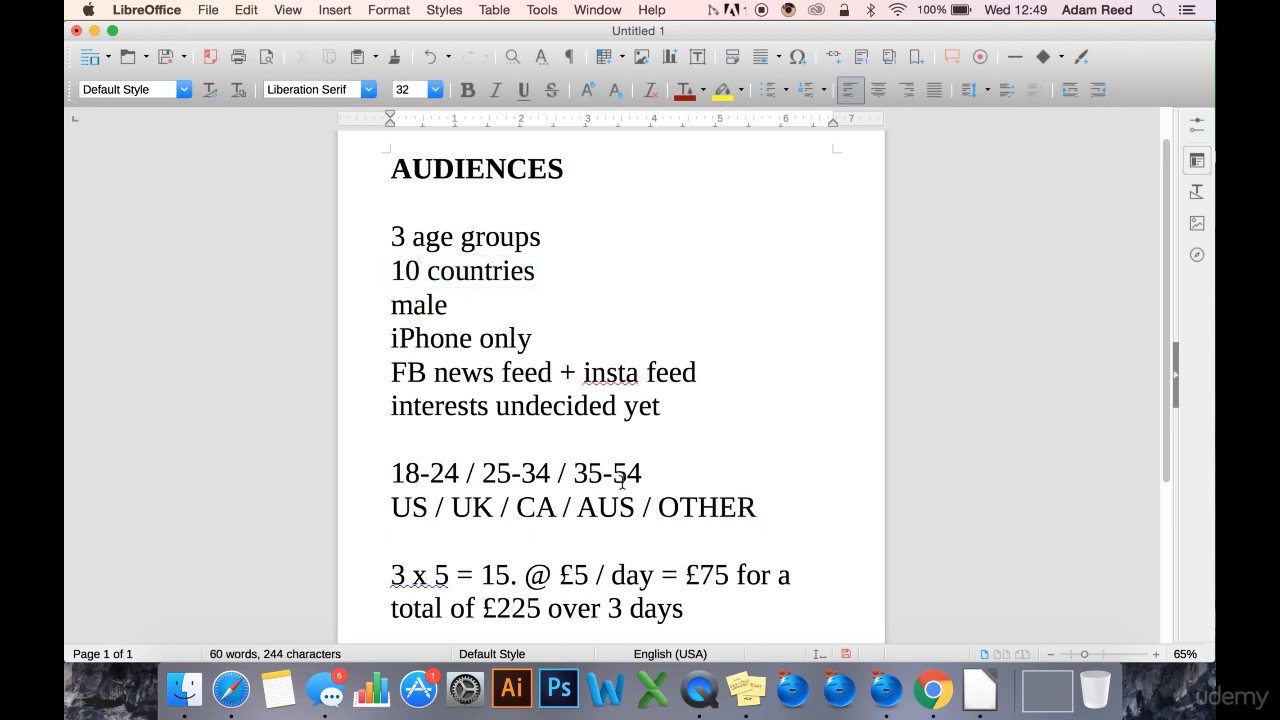
pyautogui.moveTo(392, 472); pyautogui.dragTo(644, 472)
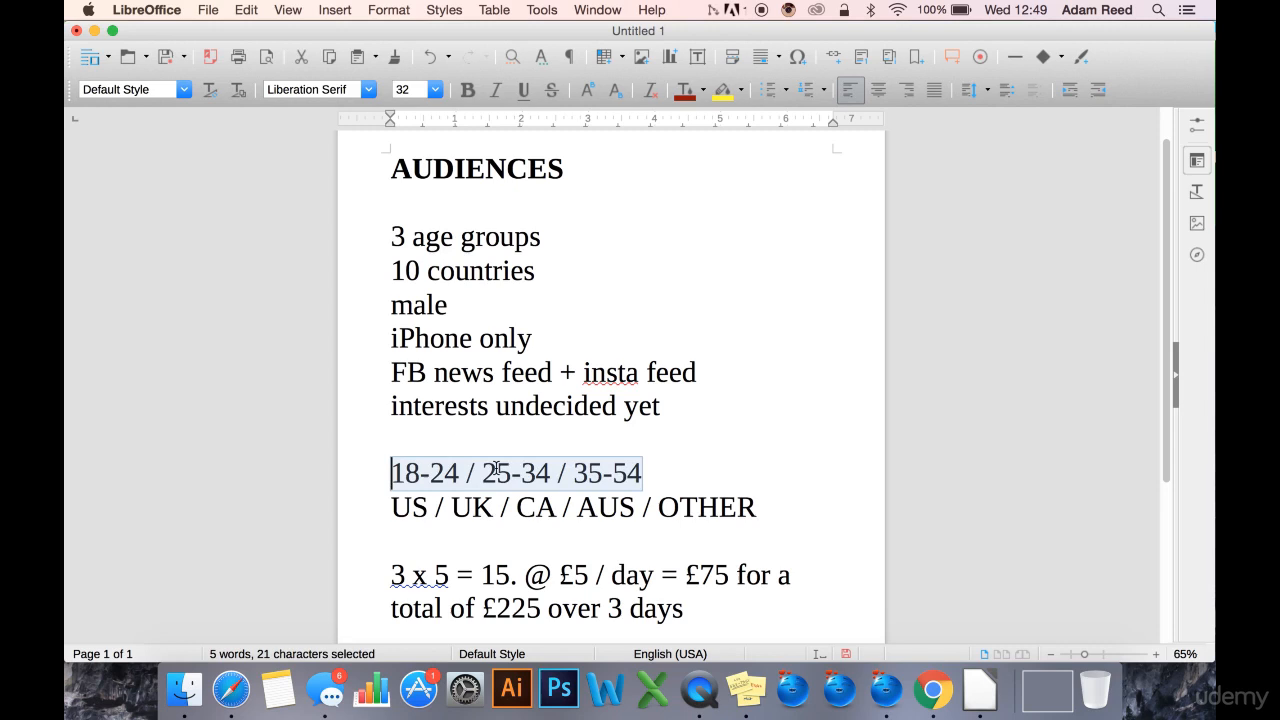
pyautogui.click(758, 508)
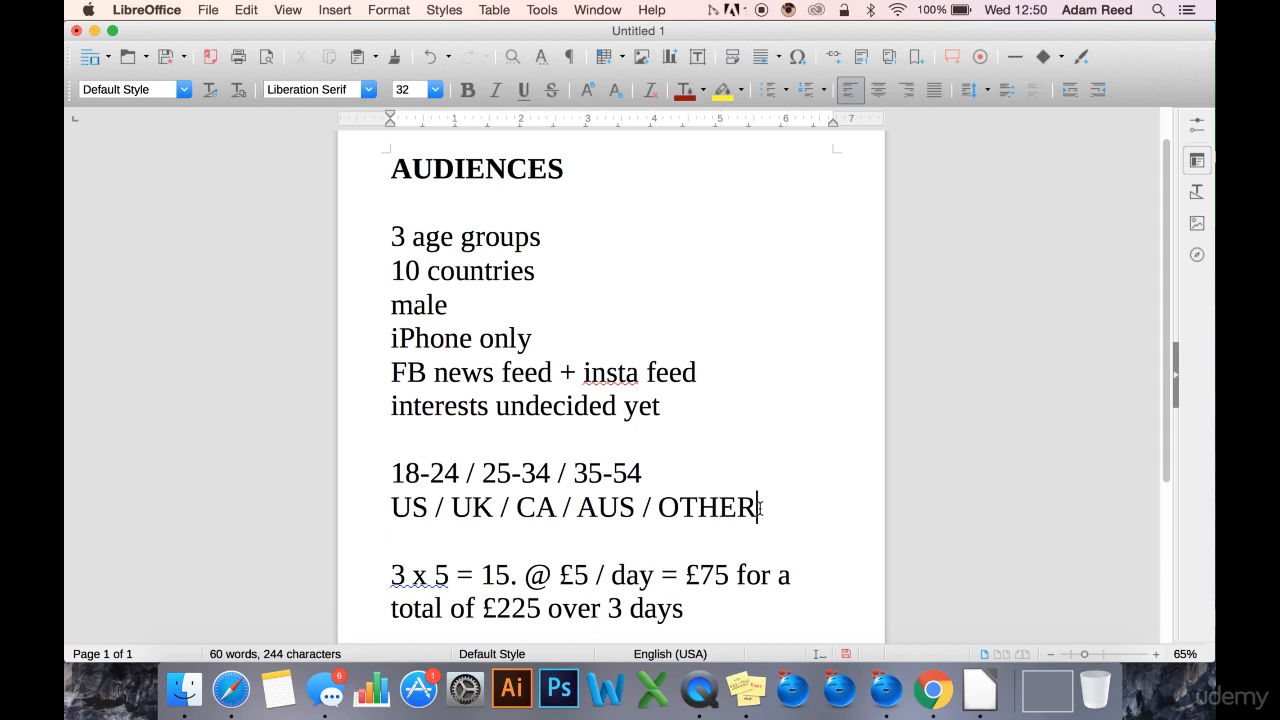
pyautogui.doubleClick(404, 508)
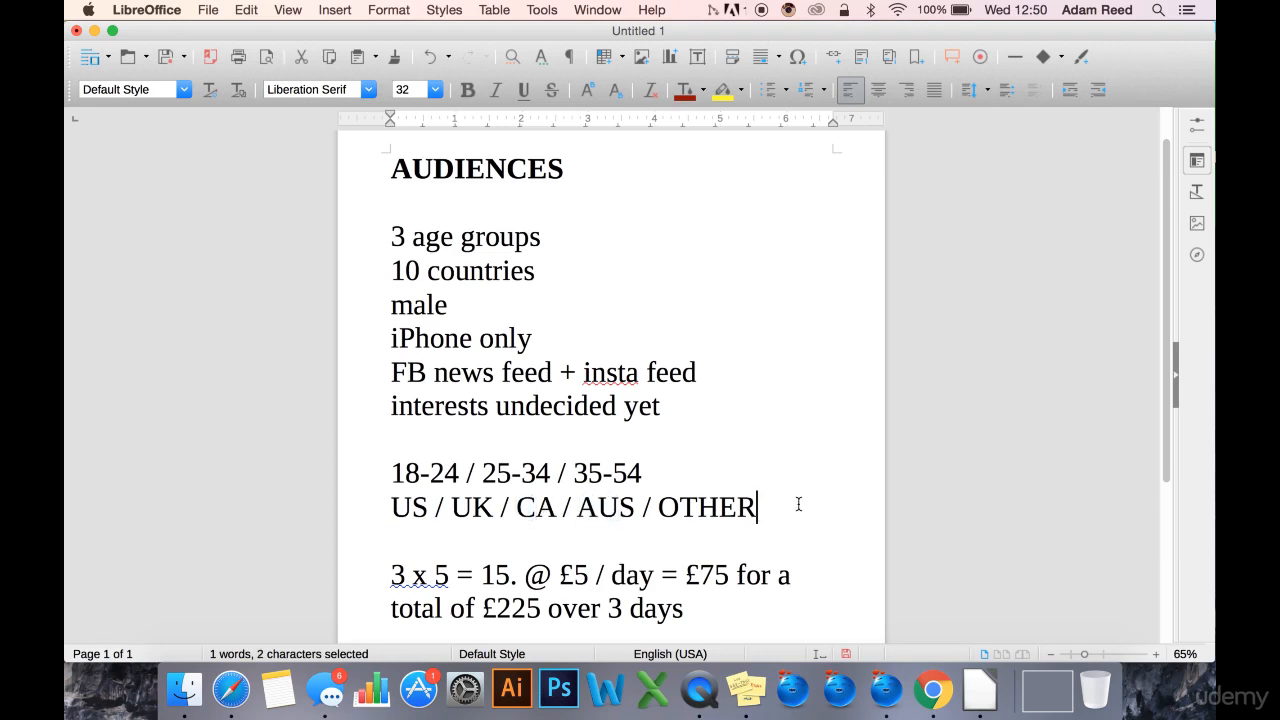
pyautogui.doubleClick(706, 508)
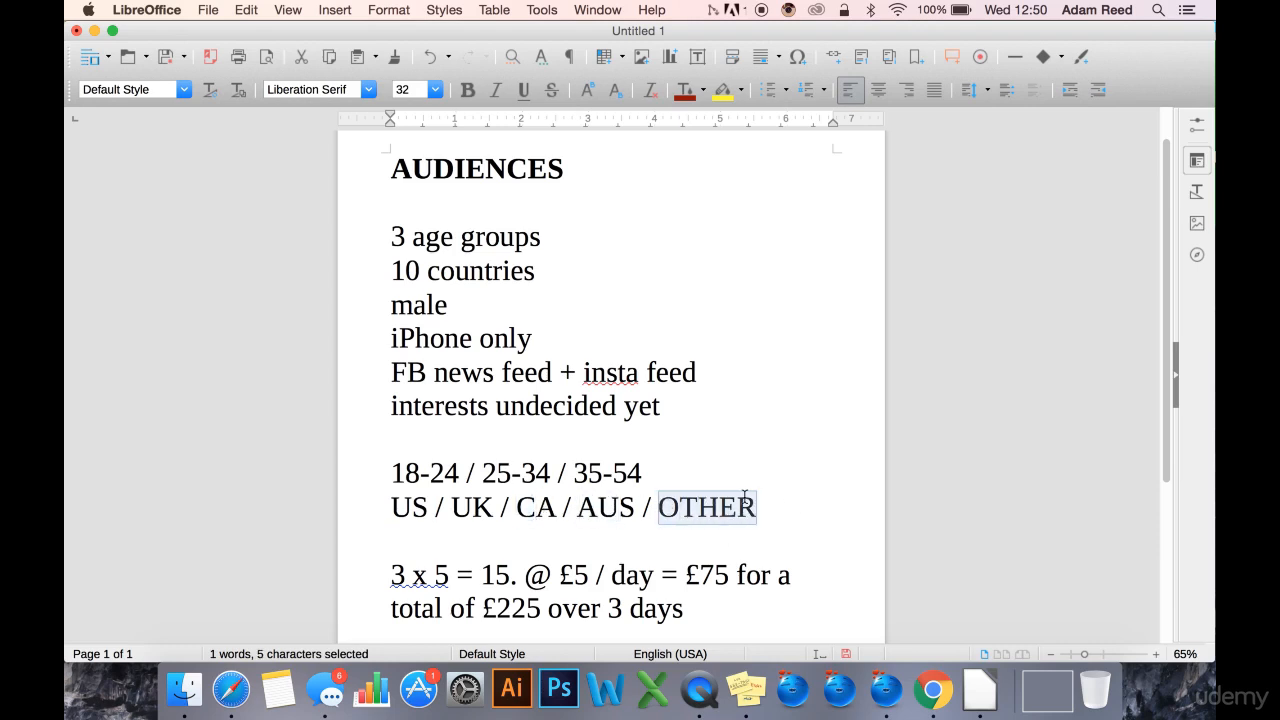
pyautogui.moveTo(712, 466)
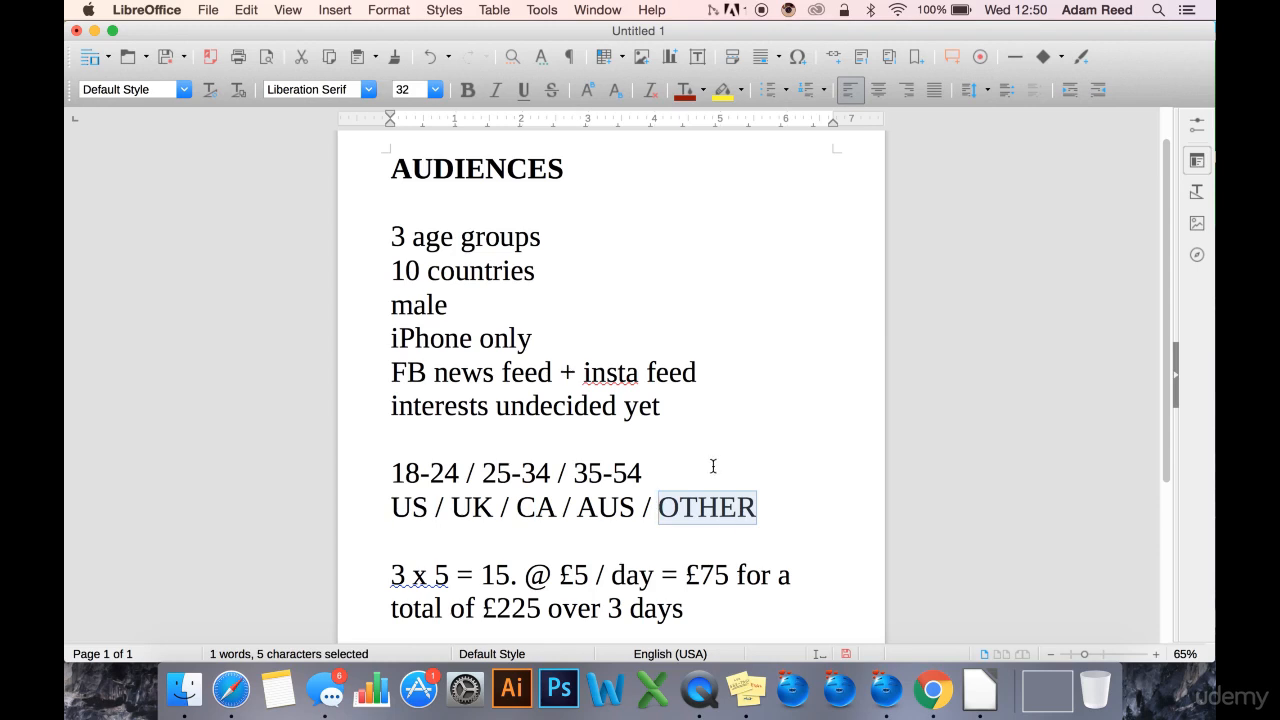
pyautogui.moveTo(780, 484)
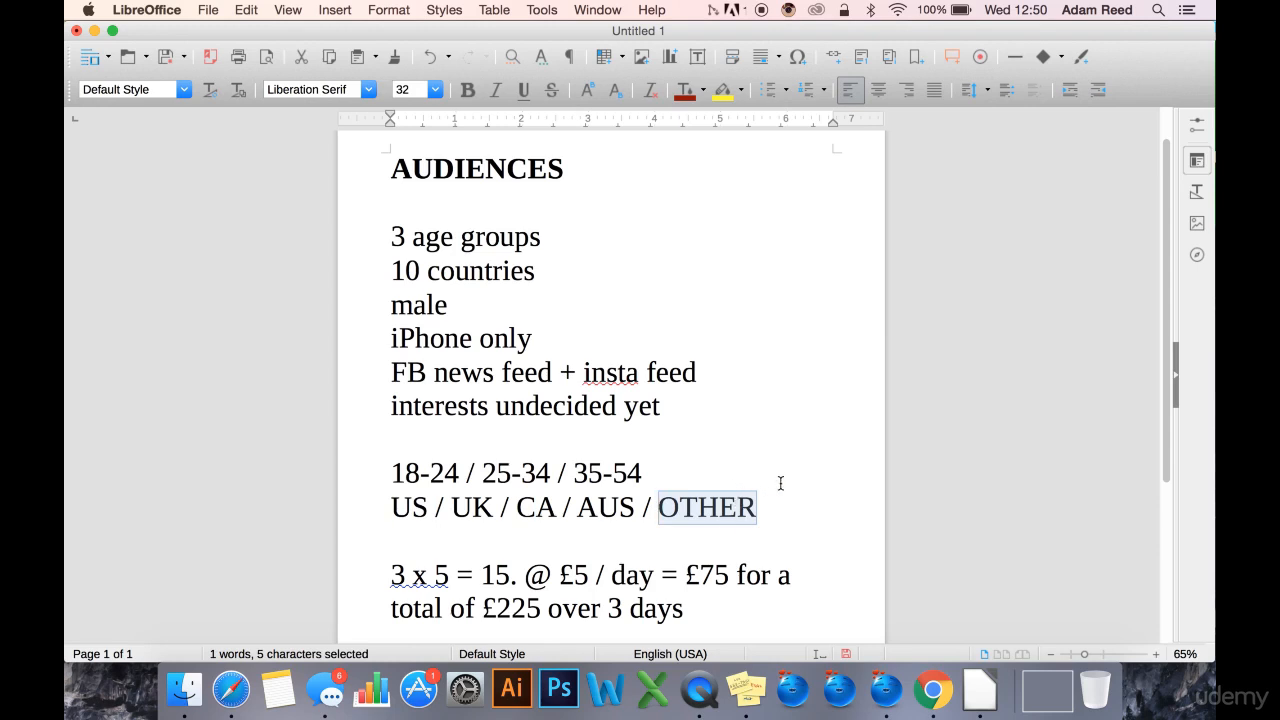
pyautogui.click(776, 508)
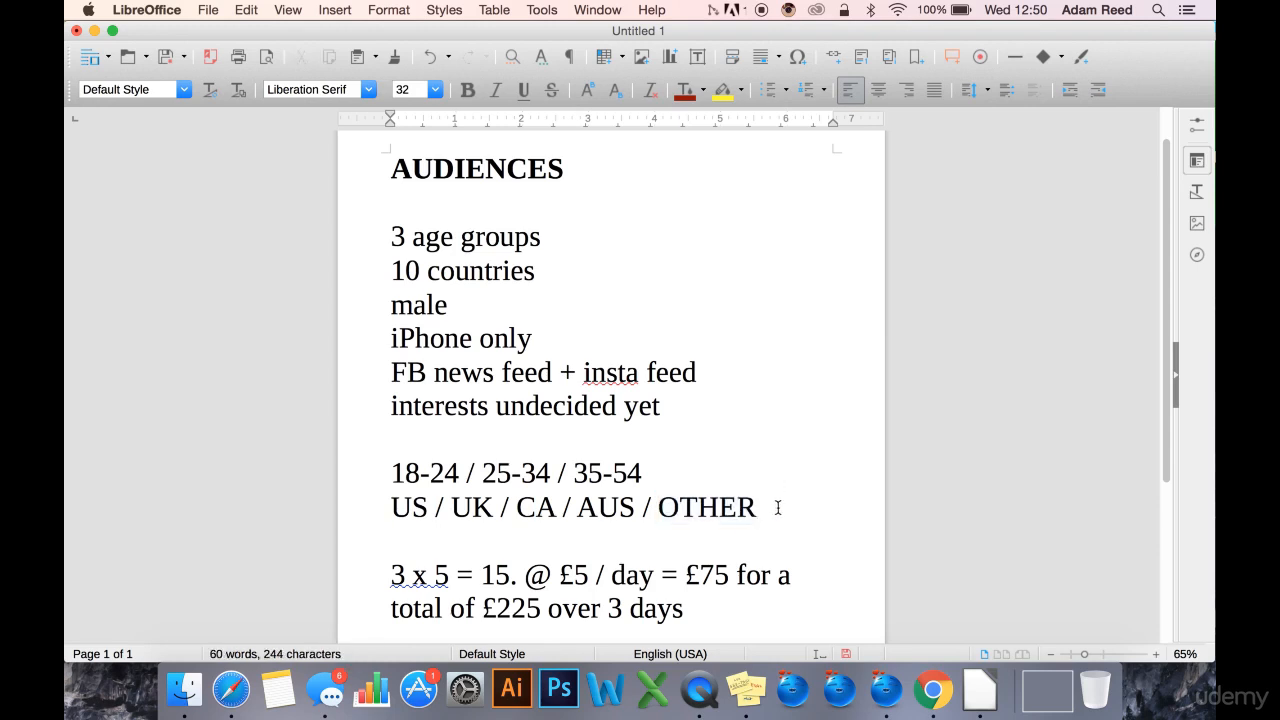
pyautogui.doubleClick(708, 508)
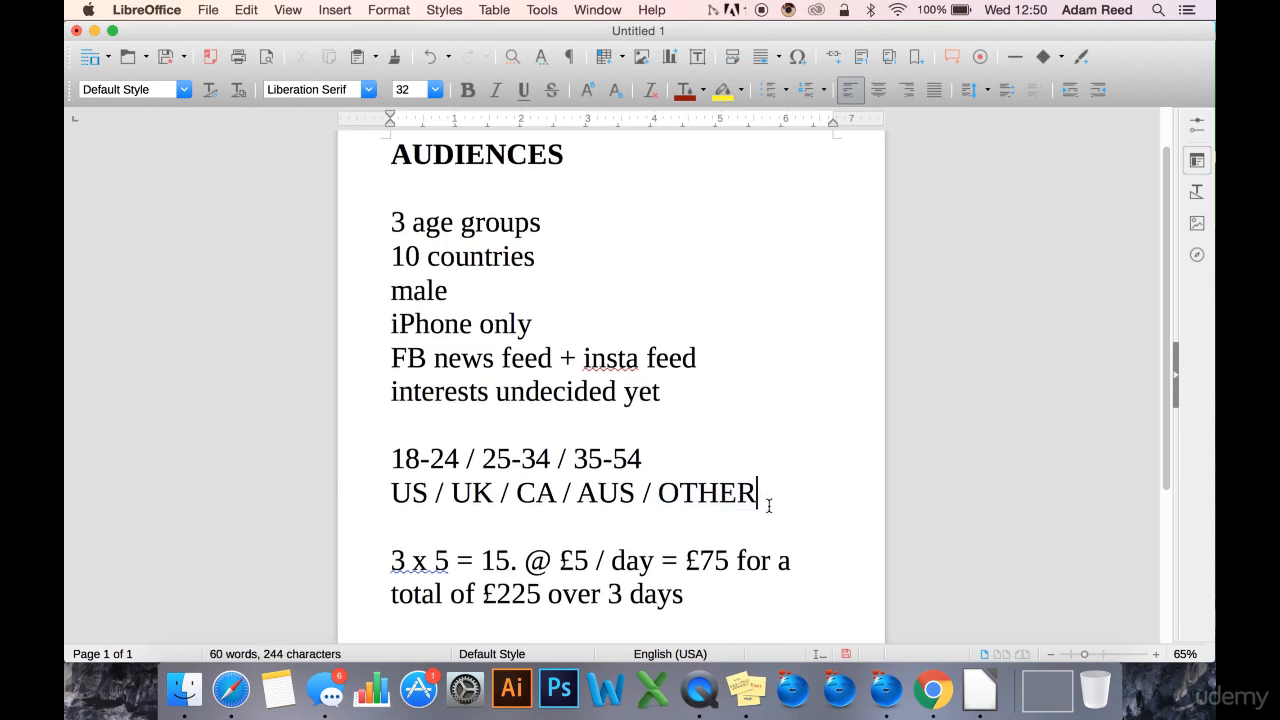
pyautogui.scroll(-3)
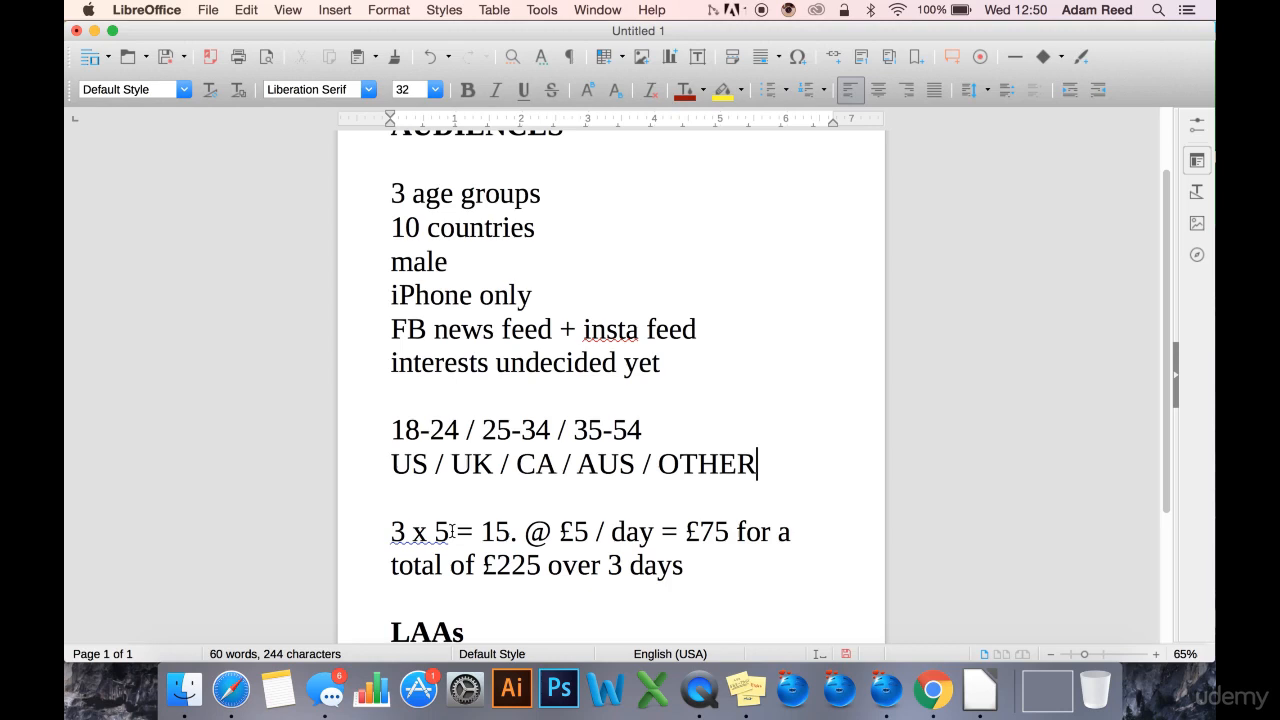
pyautogui.click(676, 430)
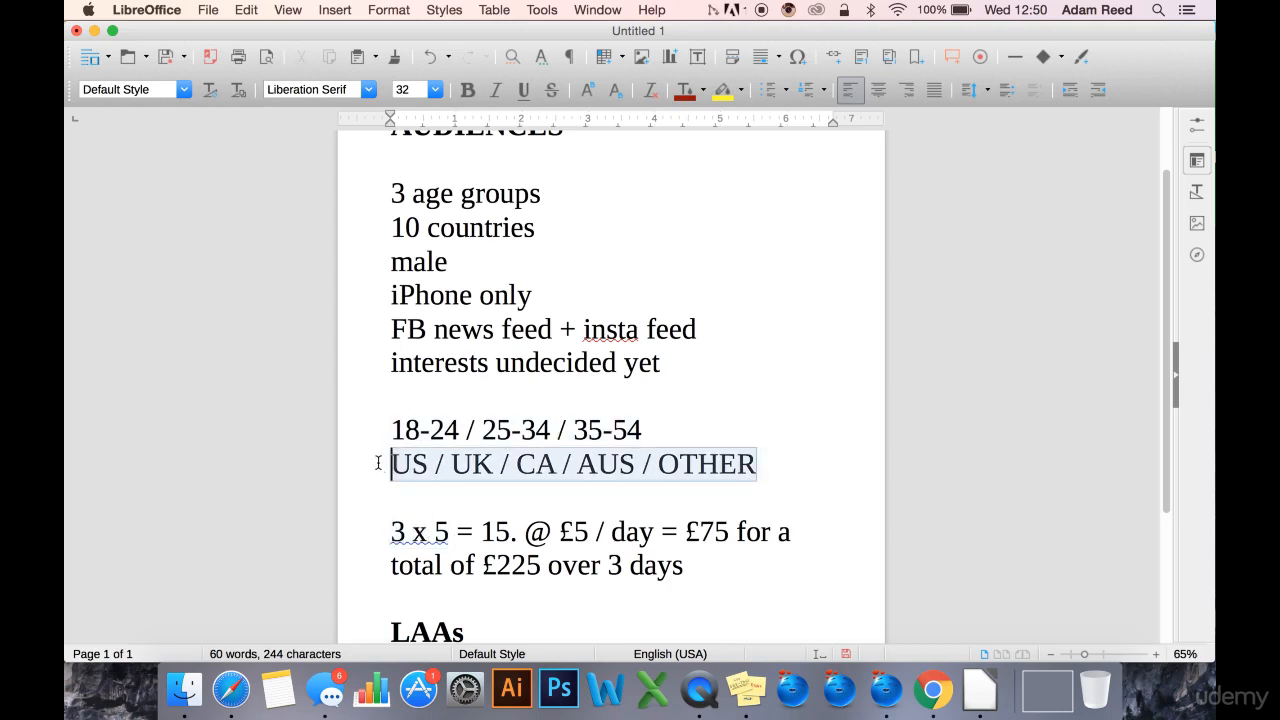
pyautogui.moveTo(392, 192); pyautogui.dragTo(660, 364)
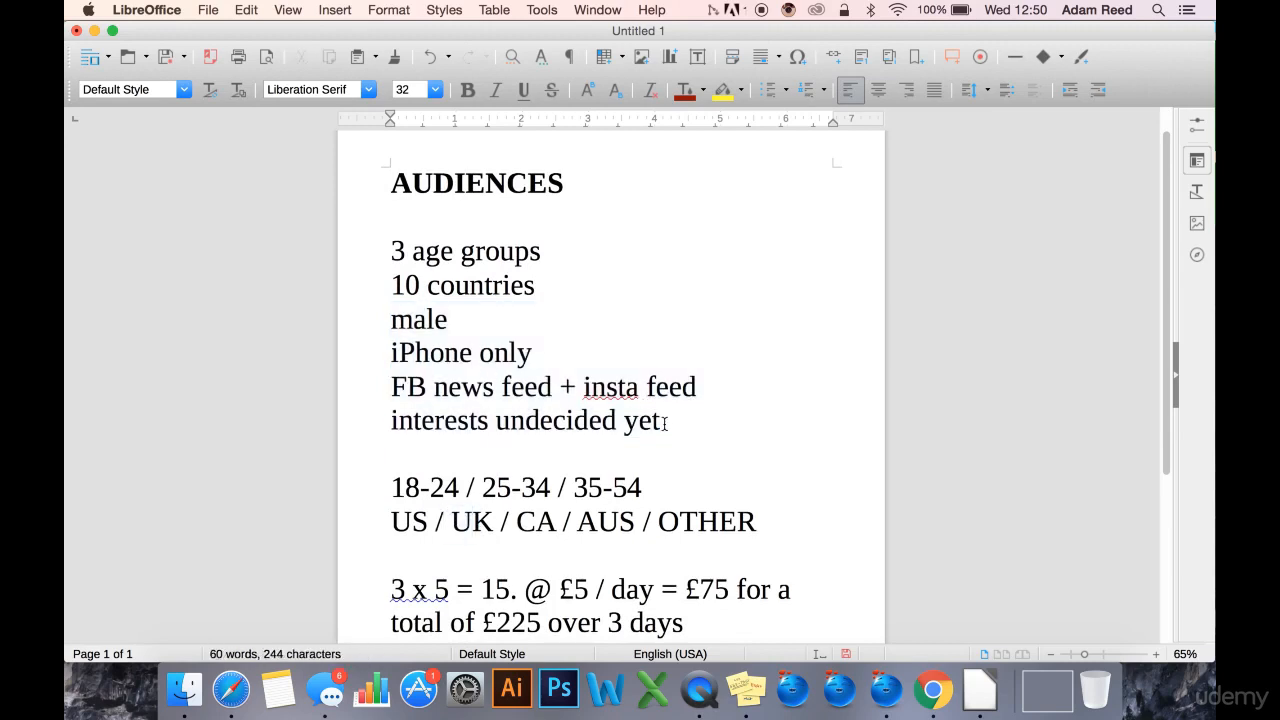
pyautogui.moveTo(392, 320); pyautogui.dragTo(660, 420)
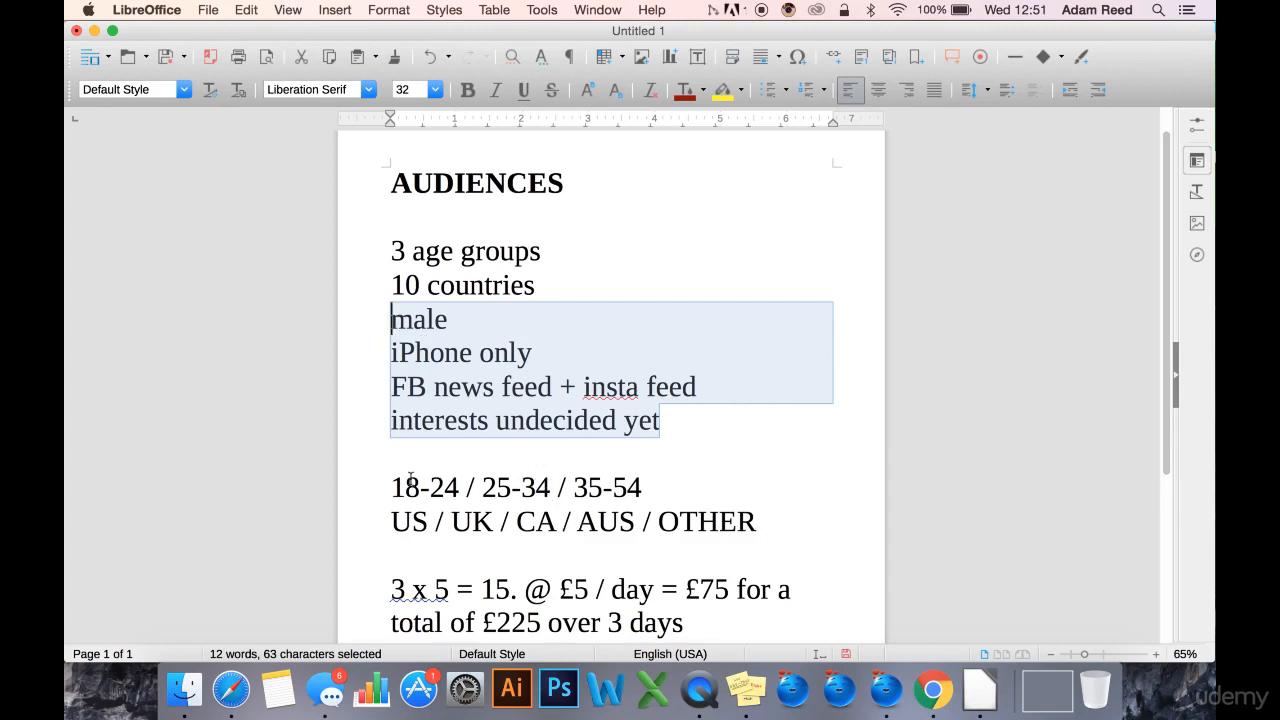
pyautogui.scroll(-3)
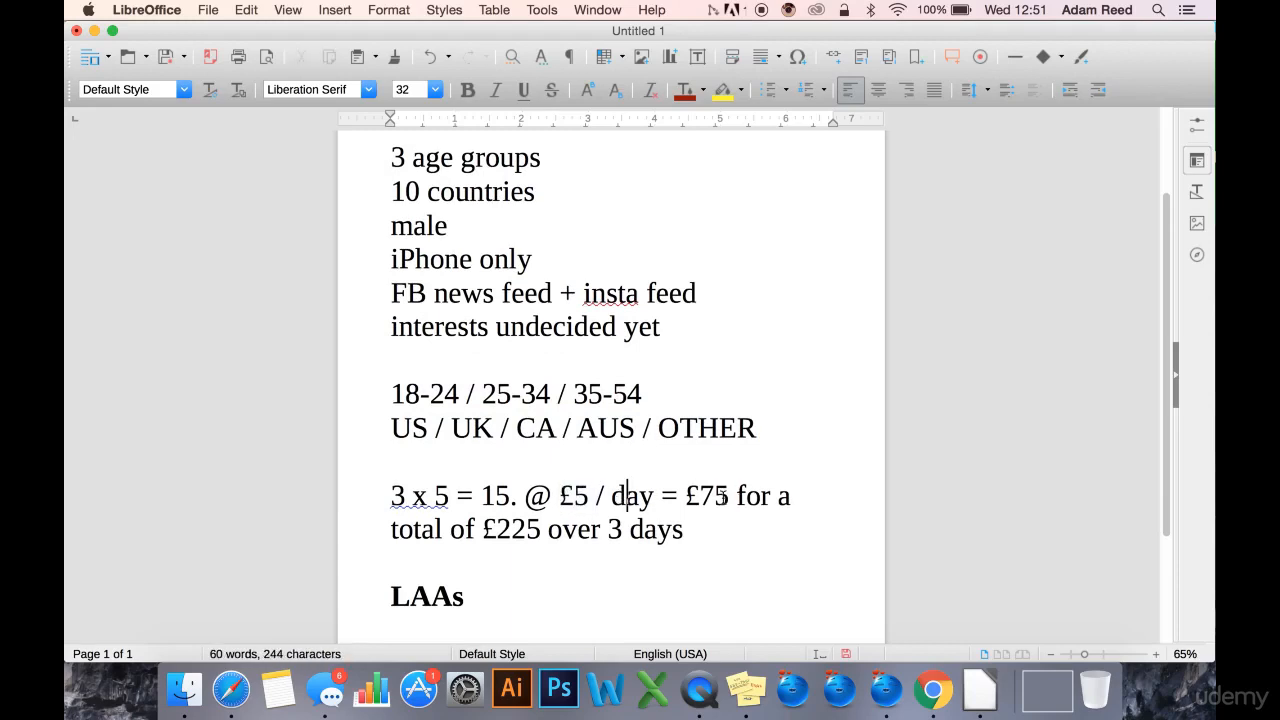
pyautogui.doubleClick(708, 496)
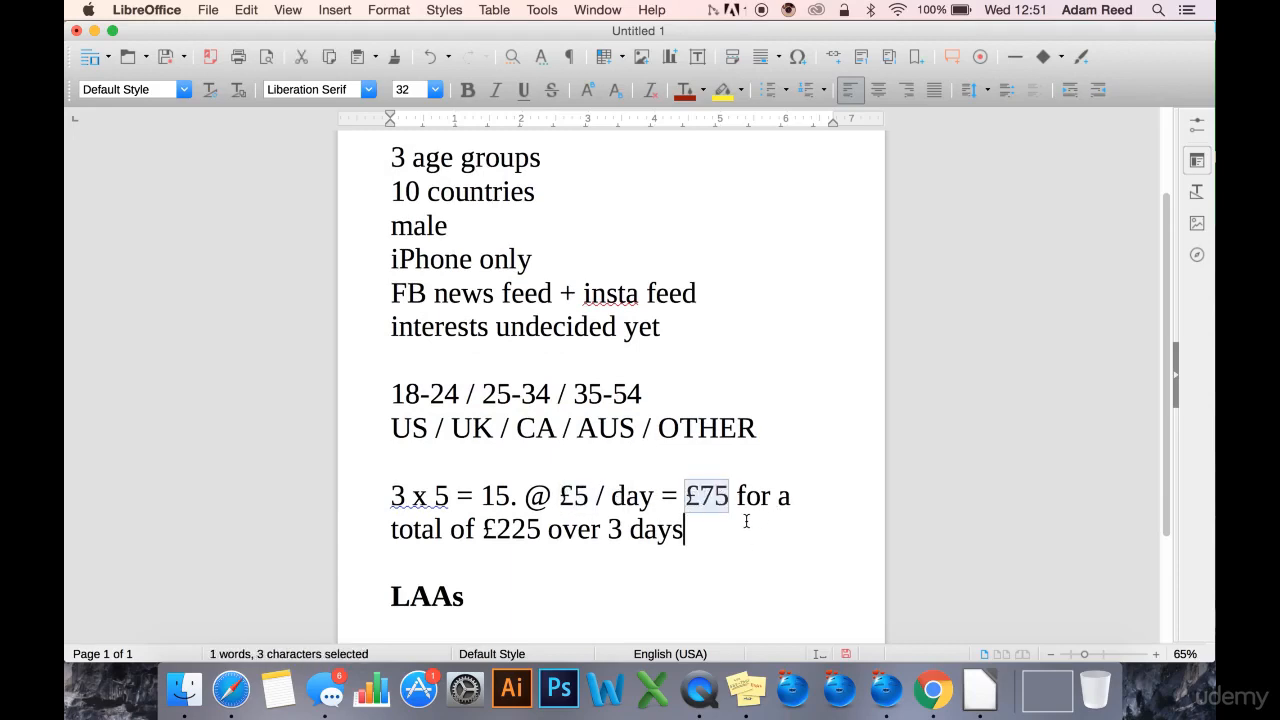
pyautogui.scroll(-3)
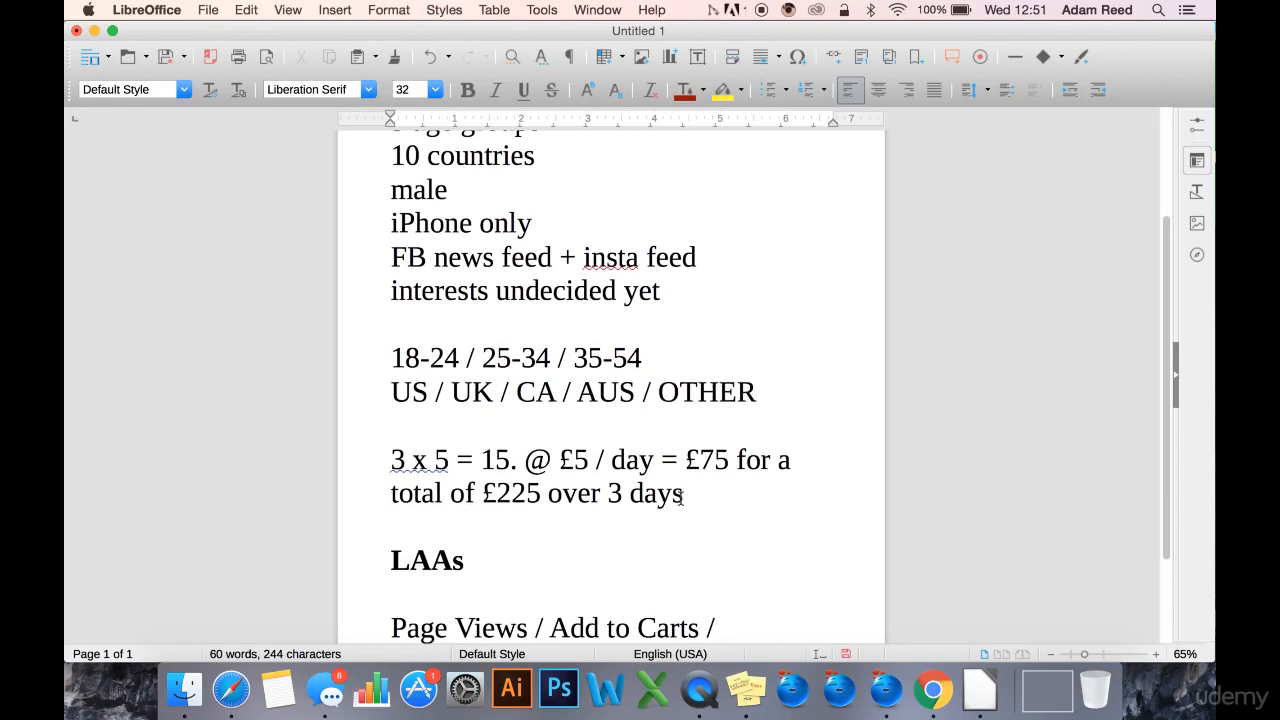
# Prefix the LAAs items with 100: 100 Page Views / 100 Add to Carts / 100 Purchases.
pyautogui.scroll(-3)
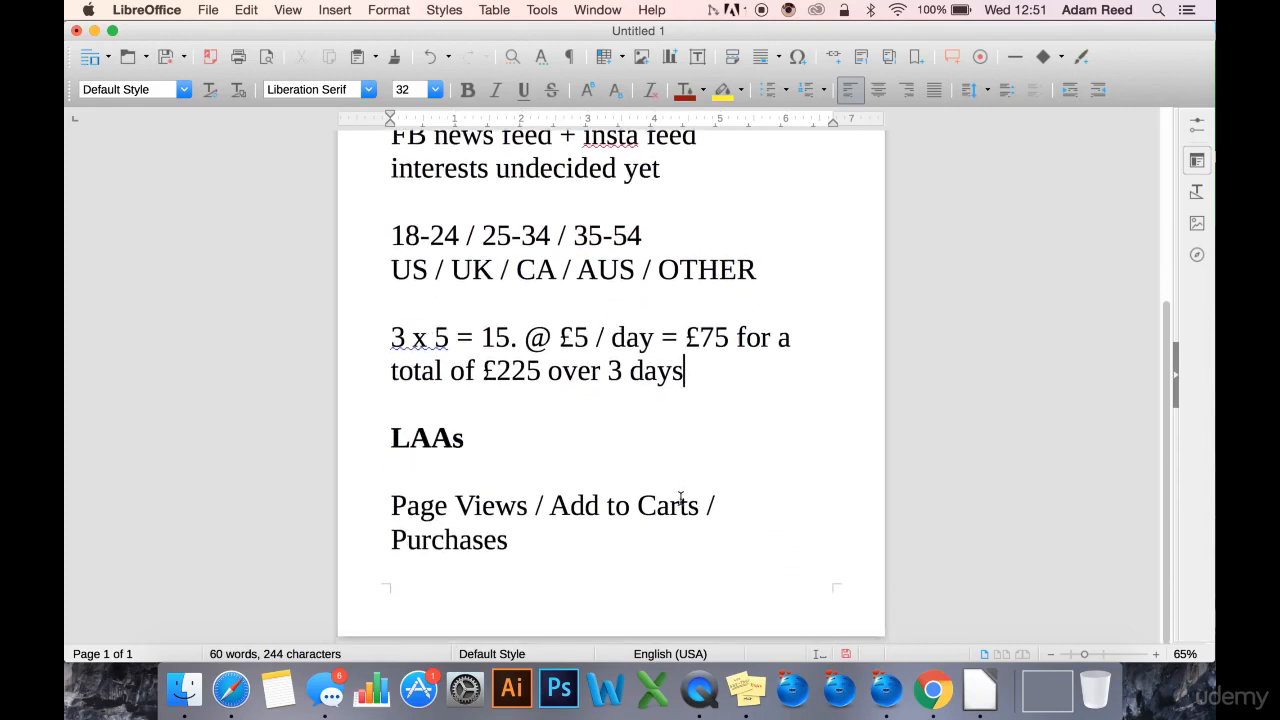
pyautogui.write('100')
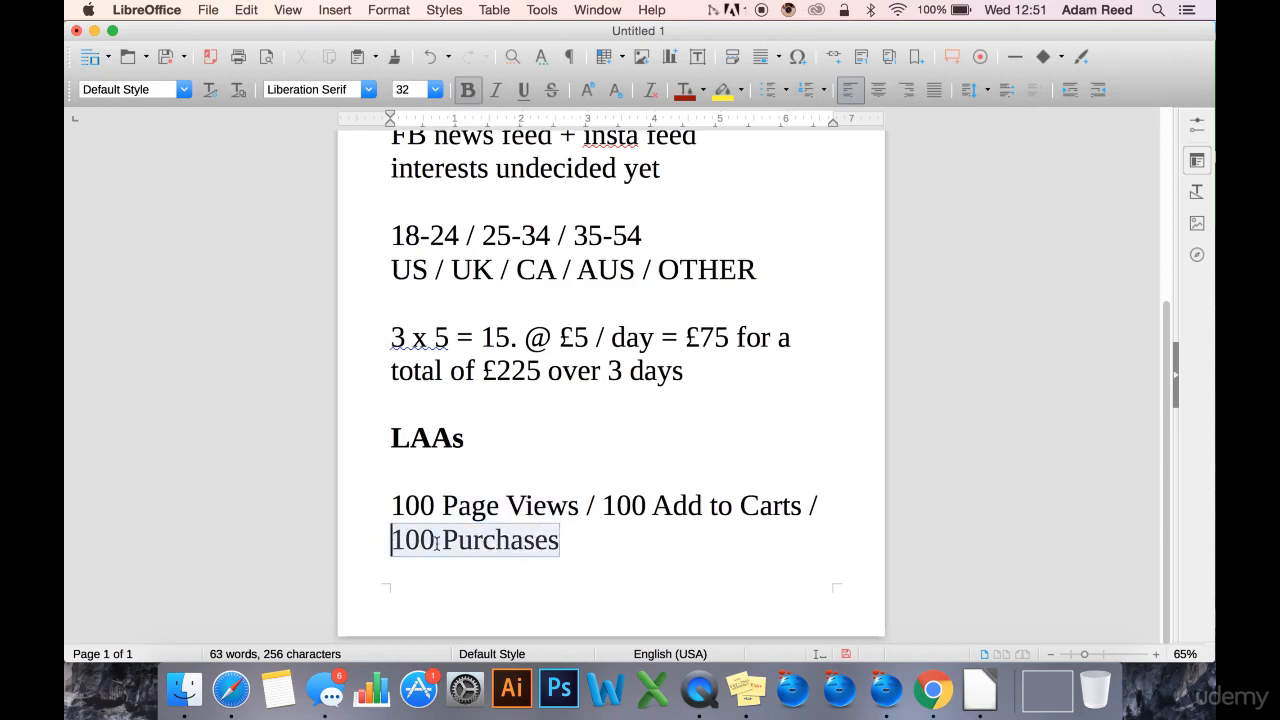
pyautogui.doubleClick(510, 504)
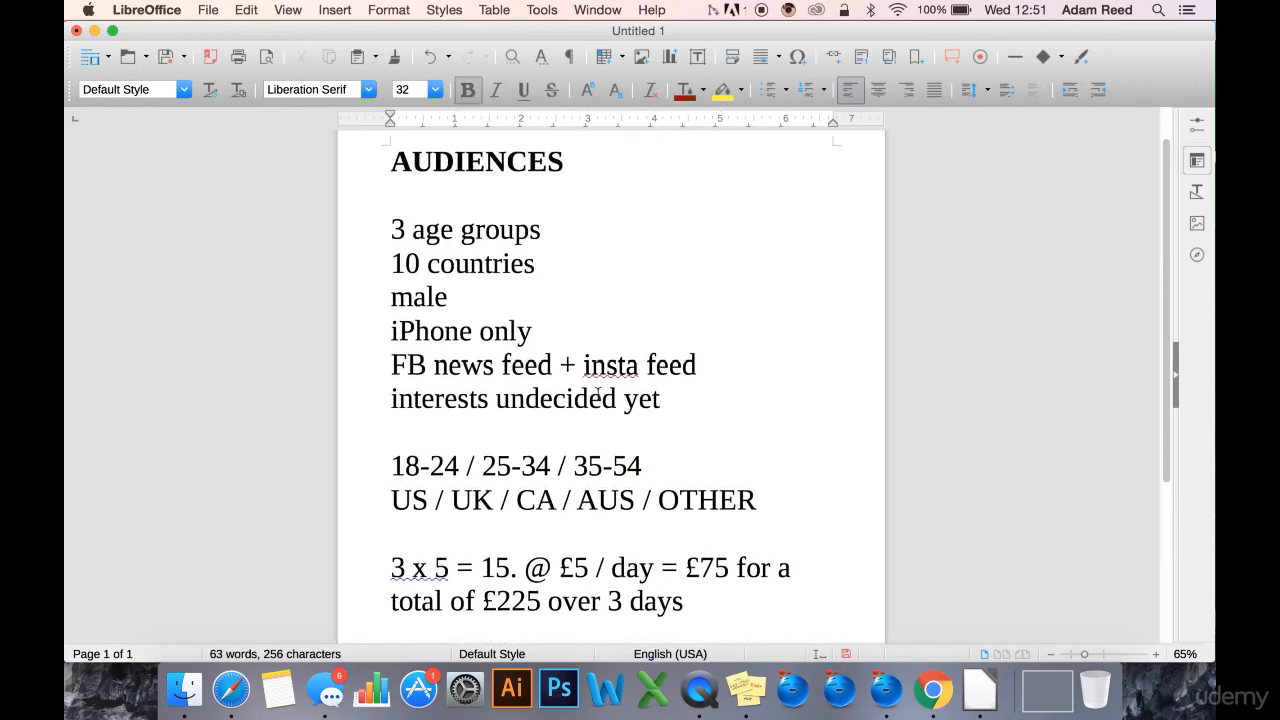
pyautogui.scroll(-3)
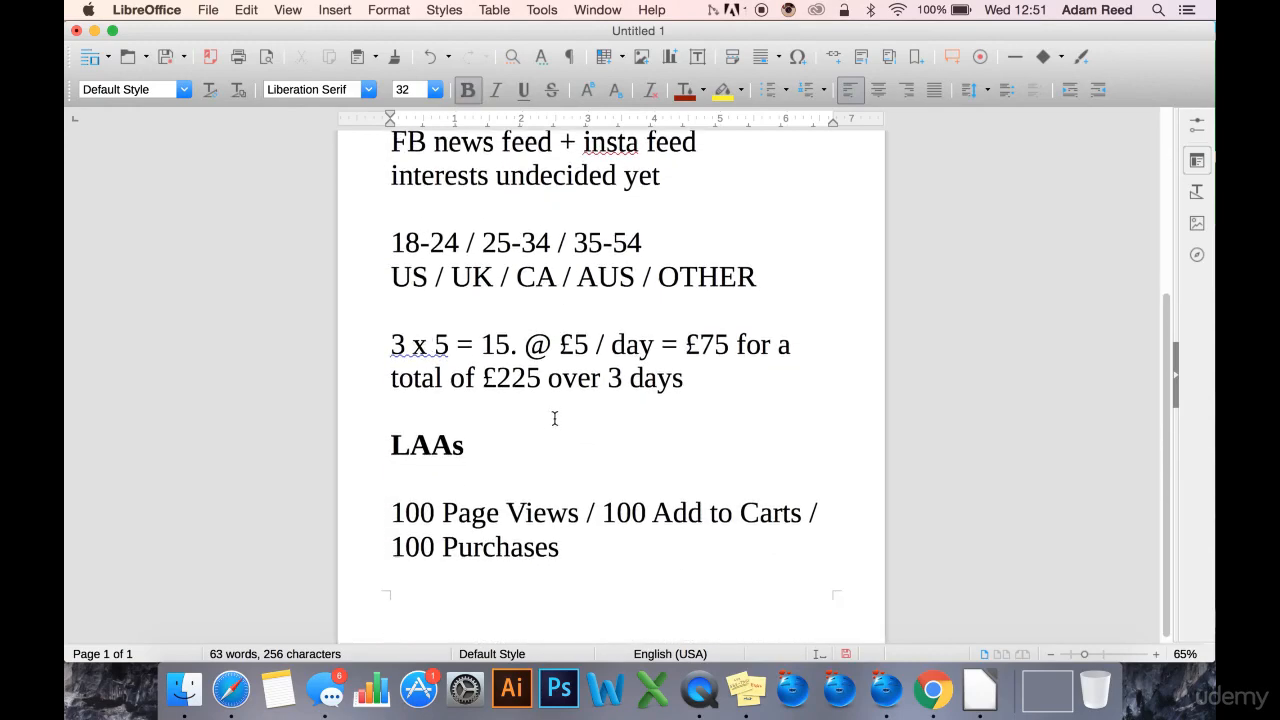
pyautogui.moveTo(500, 554)
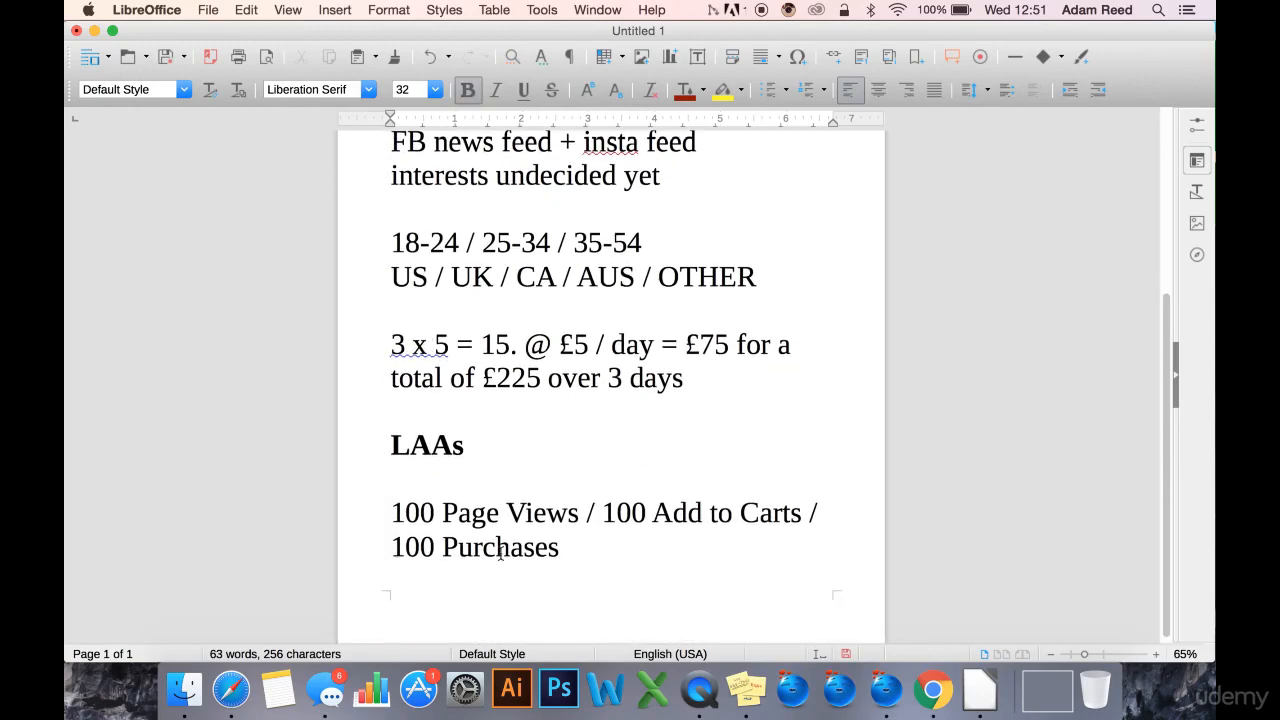
pyautogui.moveTo(604, 512); pyautogui.dragTo(560, 548)
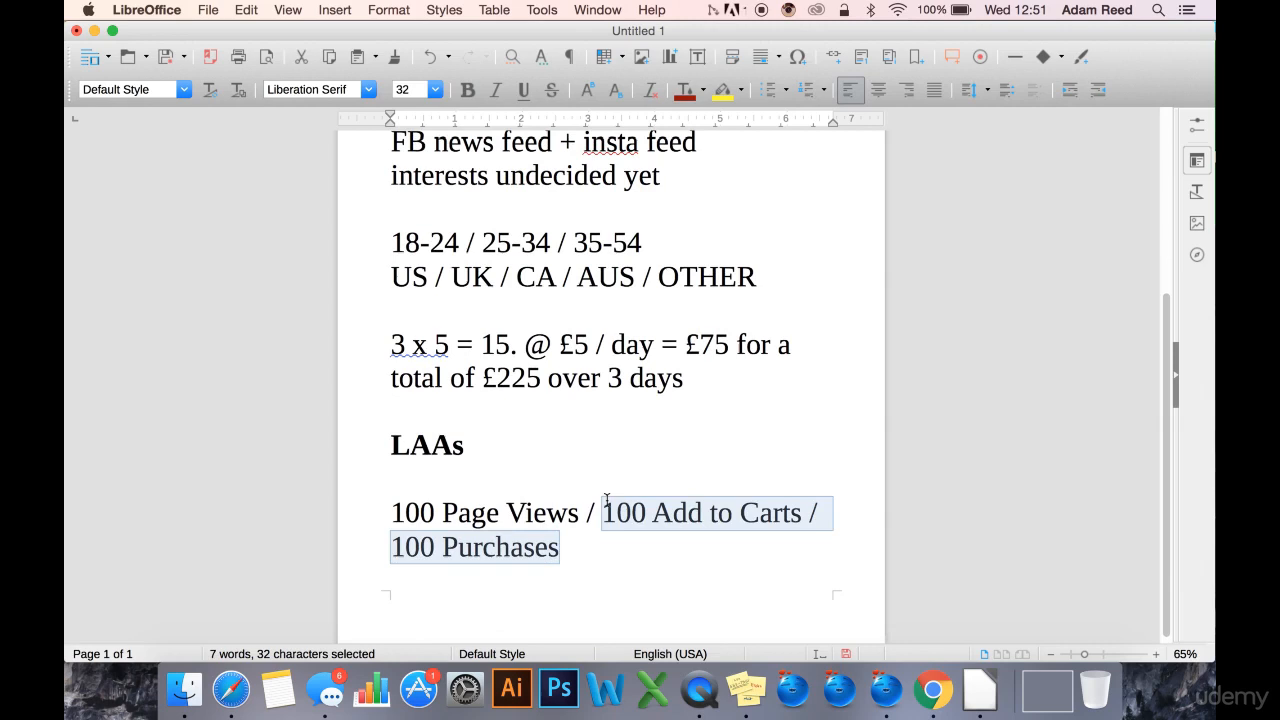
pyautogui.moveTo(668, 428)
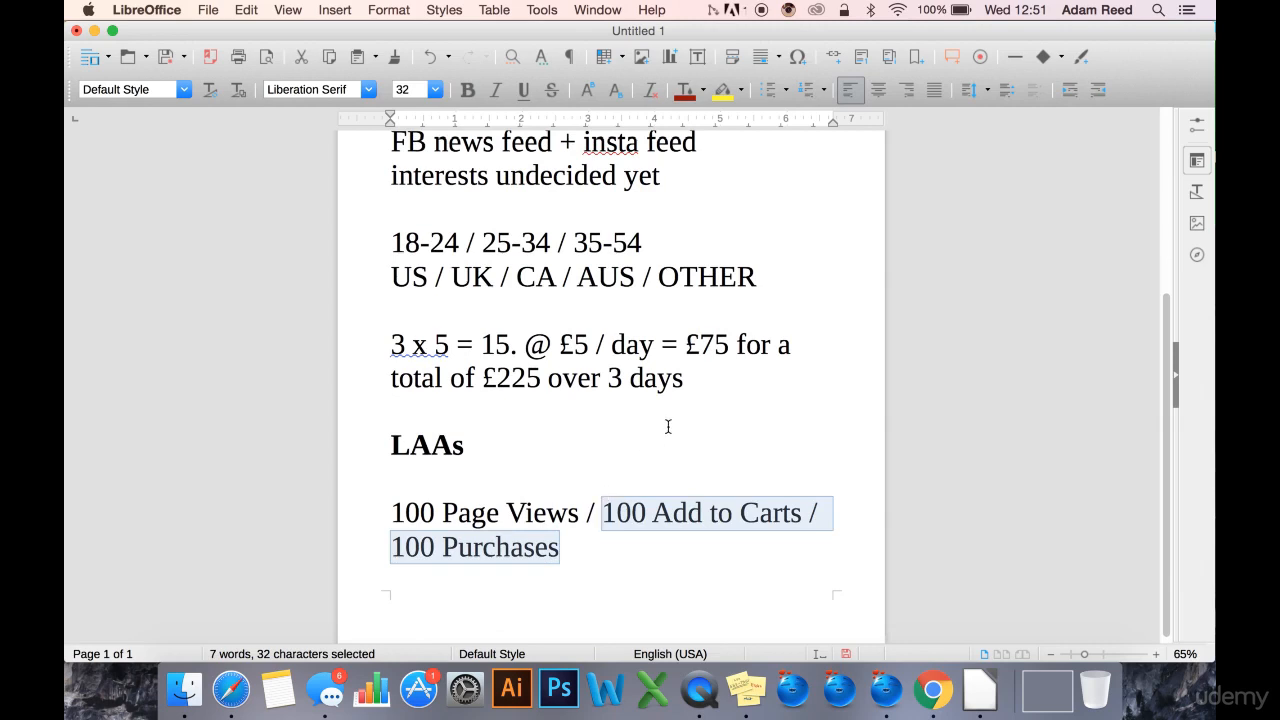
pyautogui.click(784, 526)
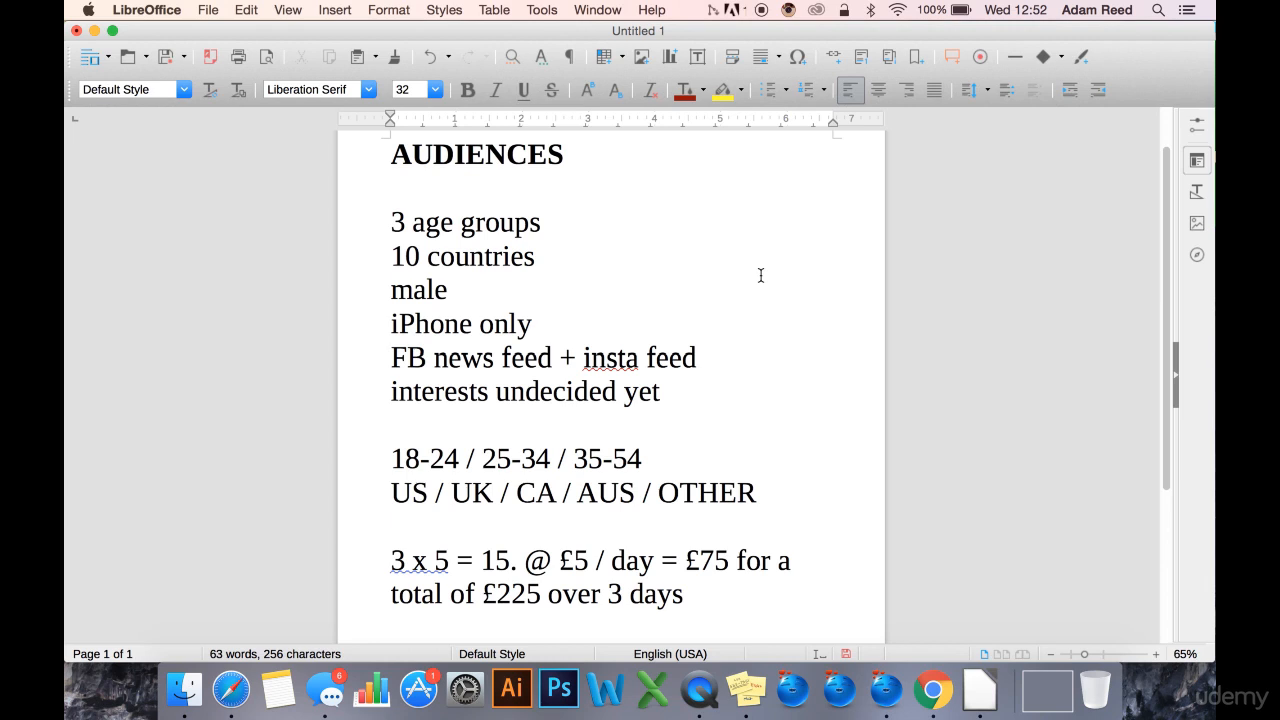
pyautogui.moveTo(424, 392); pyautogui.dragTo(660, 392)
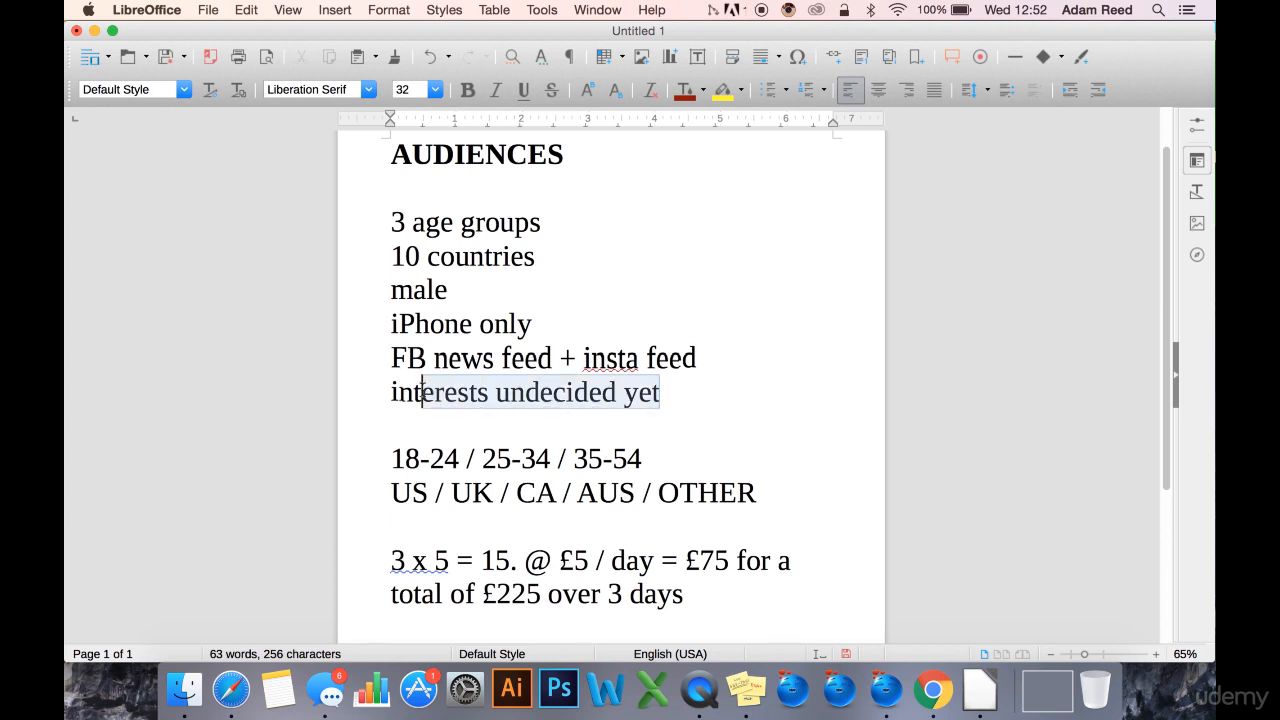